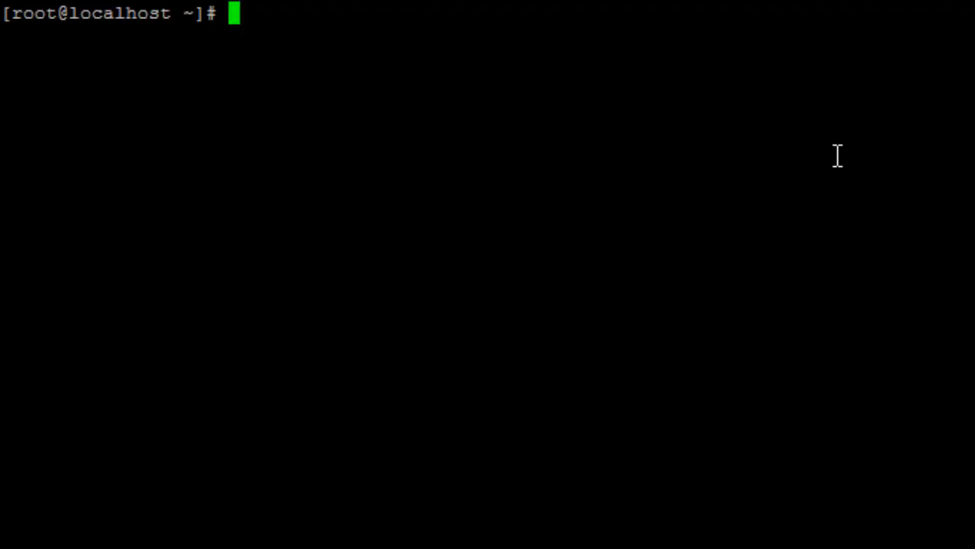
Step: Install httpd, php, php-mbstring, php-pear and firewalld with yum -y, then clear the screen
text(yum in)
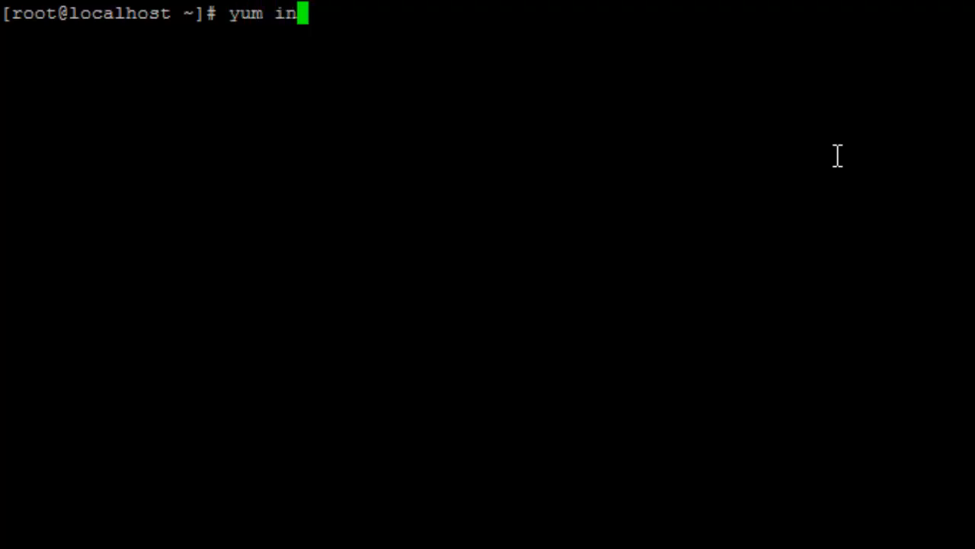
text(stall -y)
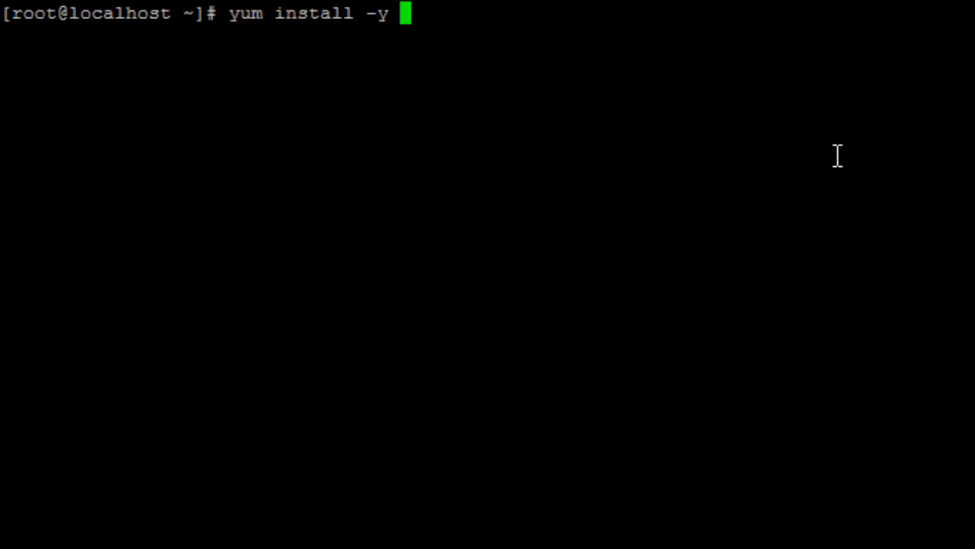
text(h)
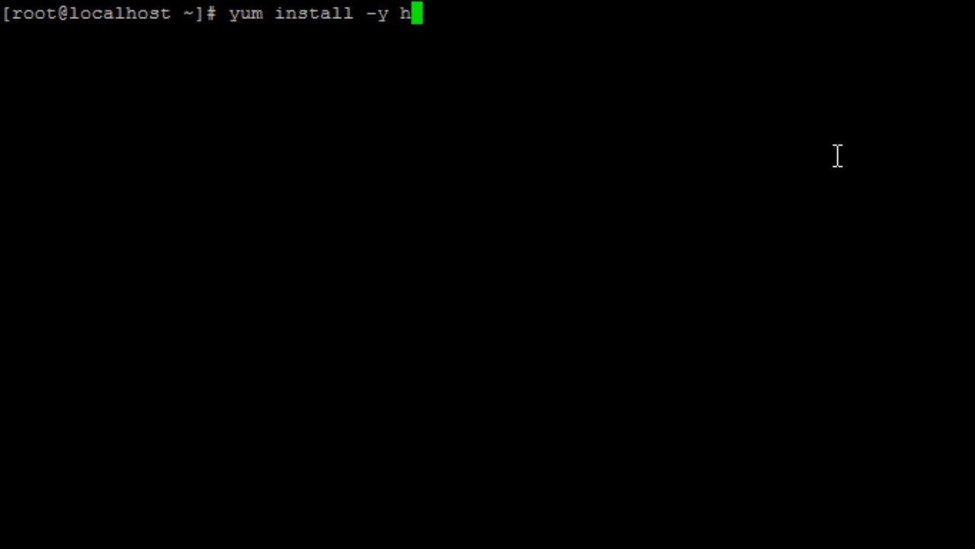
text(ttpd)
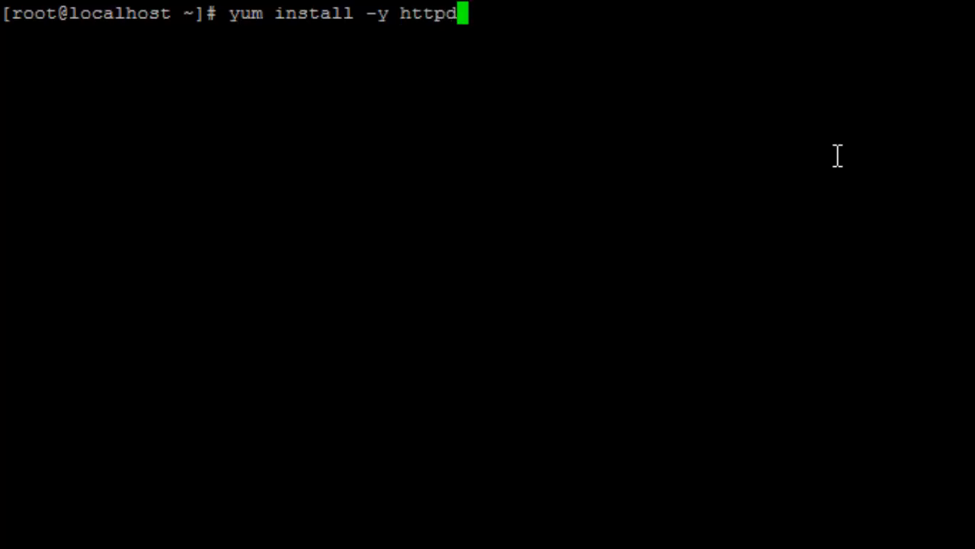
text(php)
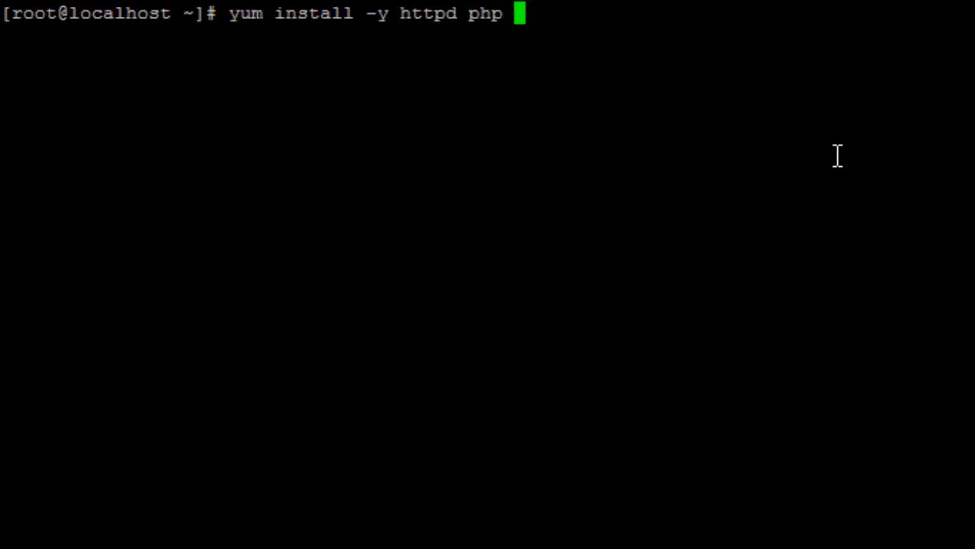
text(php)
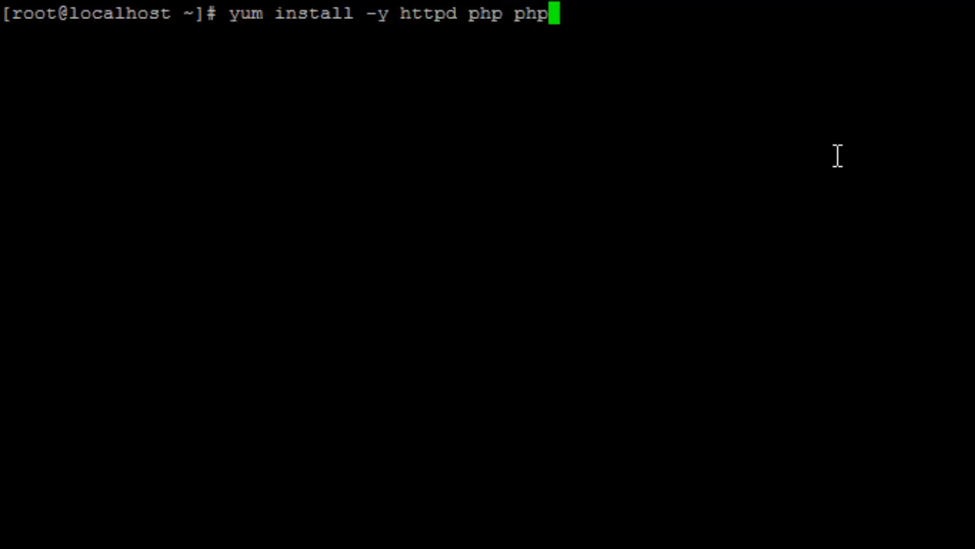
text(-mb)
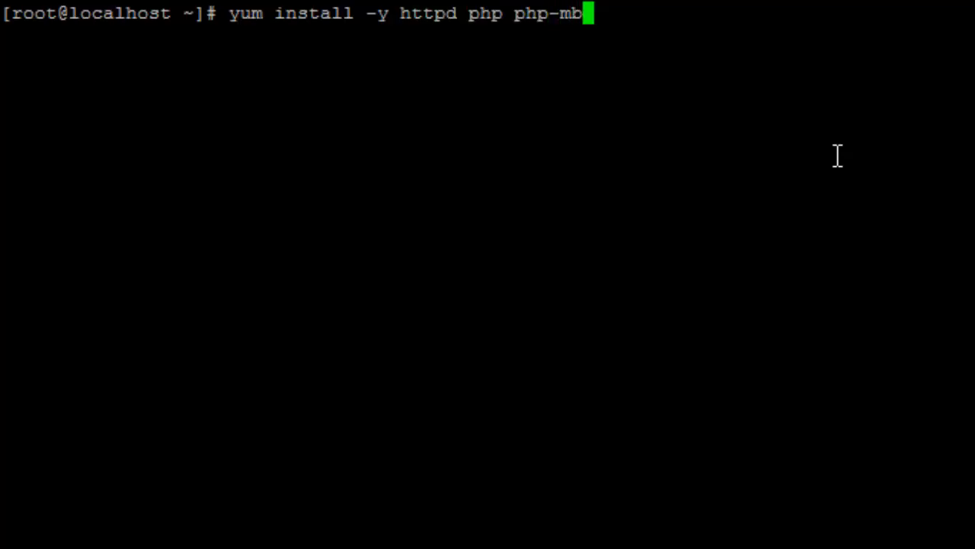
text(string)
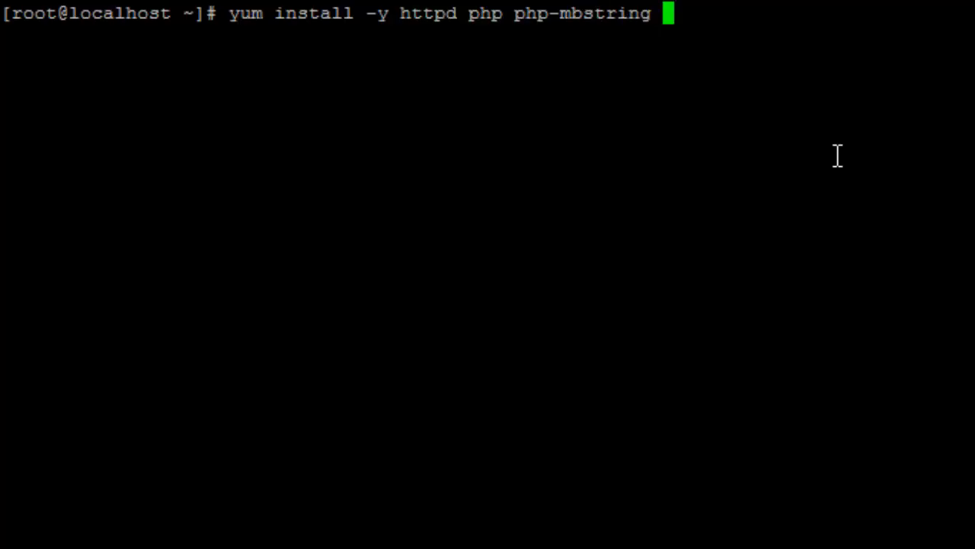
text(php-p)
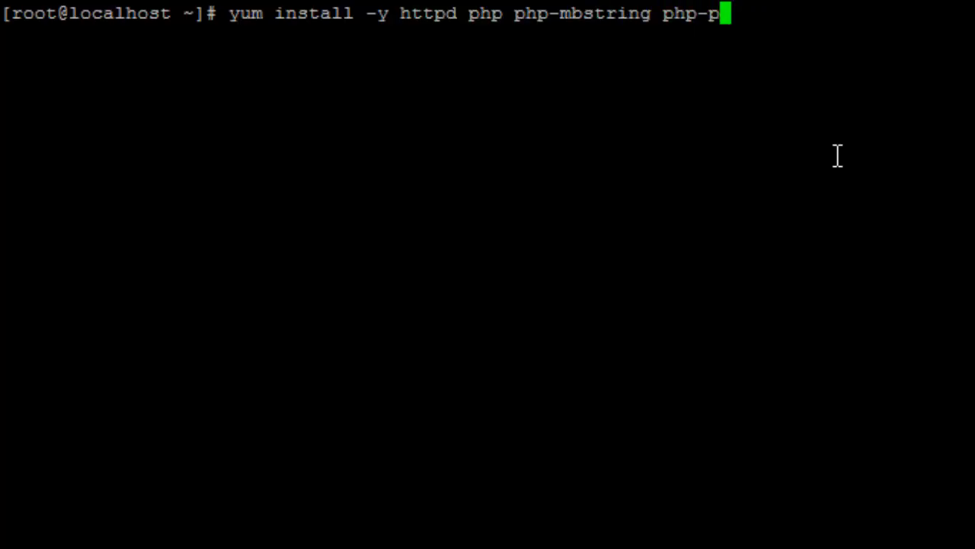
text(ear)
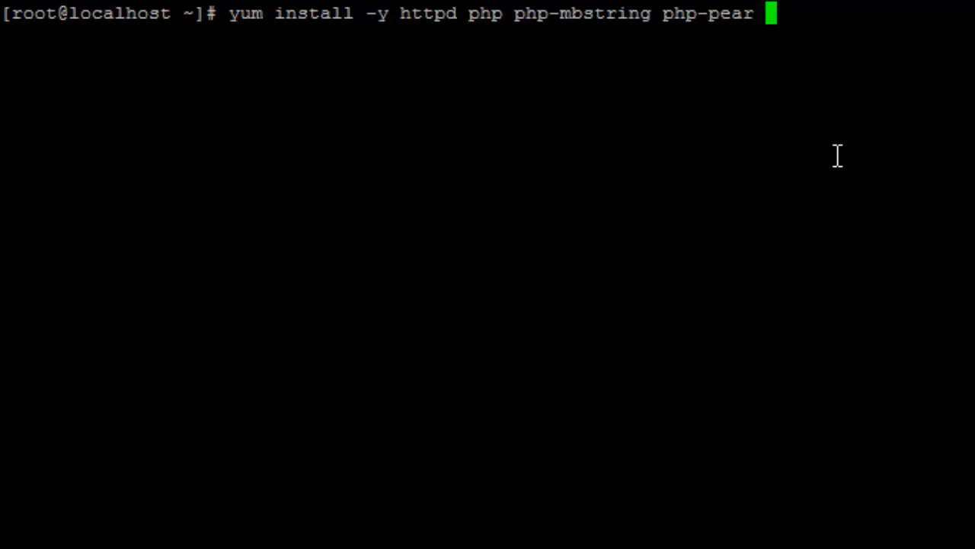
text(firewalld)
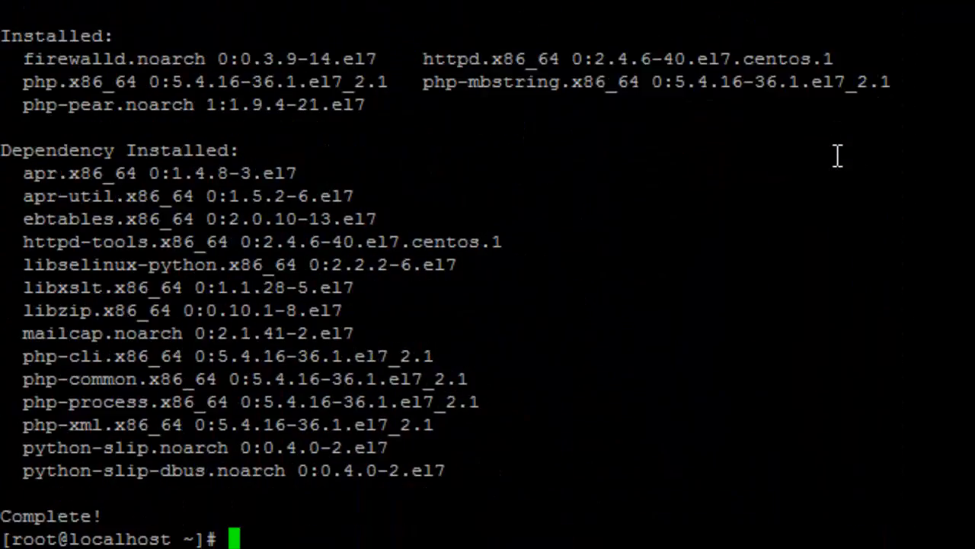
text(cl)
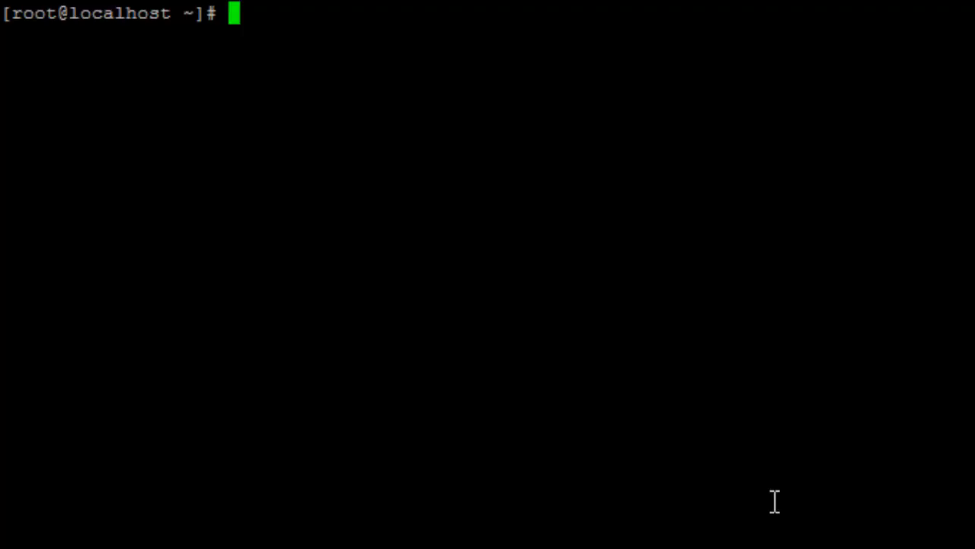
Step: Open /etc/php.ini in the vi editor
text(vi)
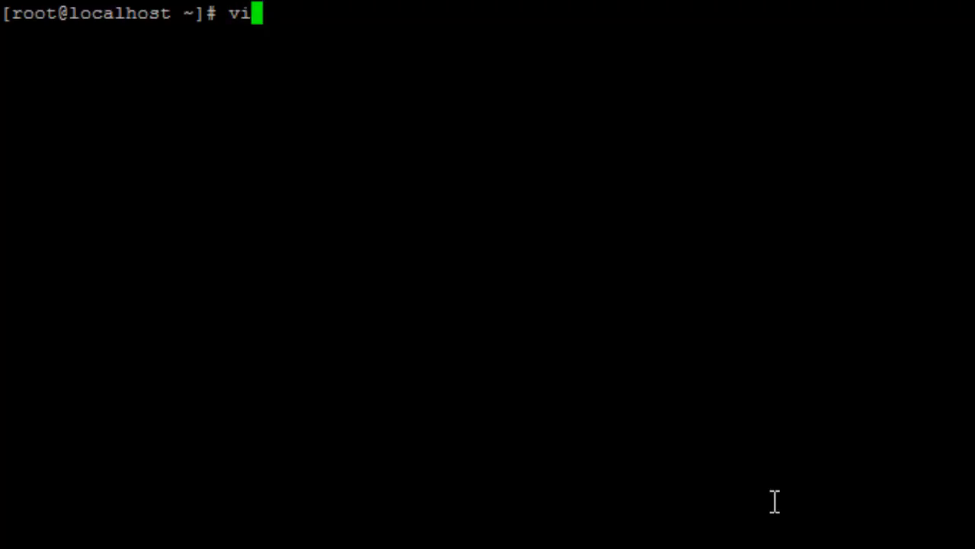
text(/etc/)
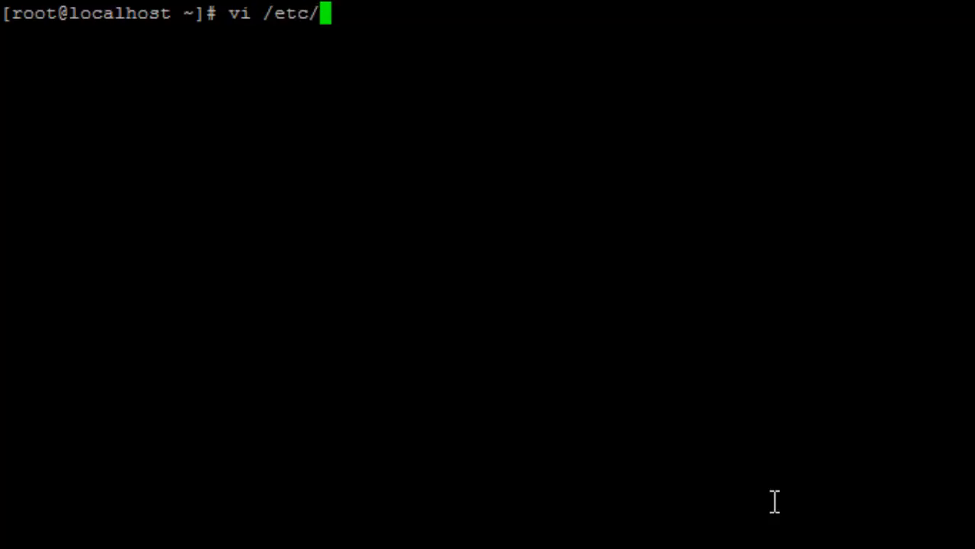
text(php.)
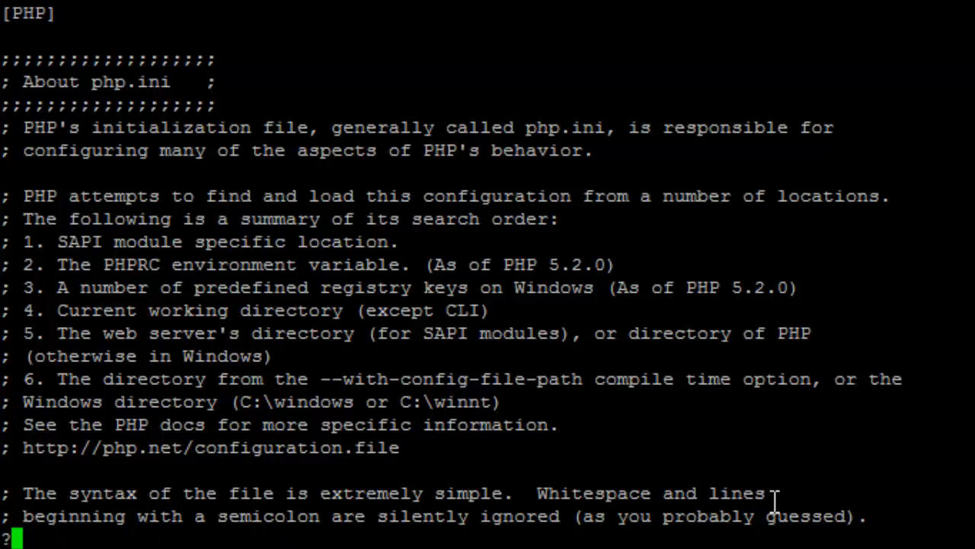
Step: Uncomment date.timezone, set it to "Africa/Johannesburg", and save and quit vi
text(timezo)
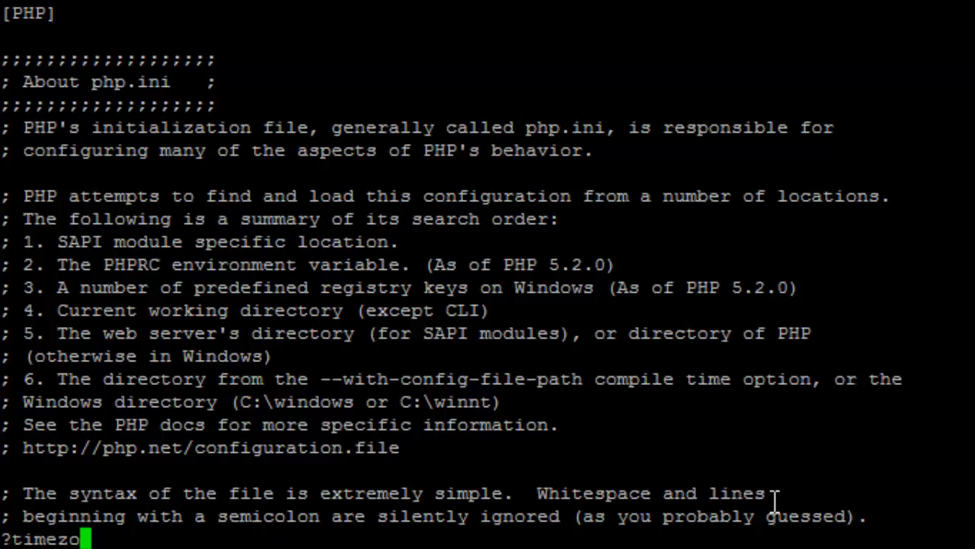
key(Enter)
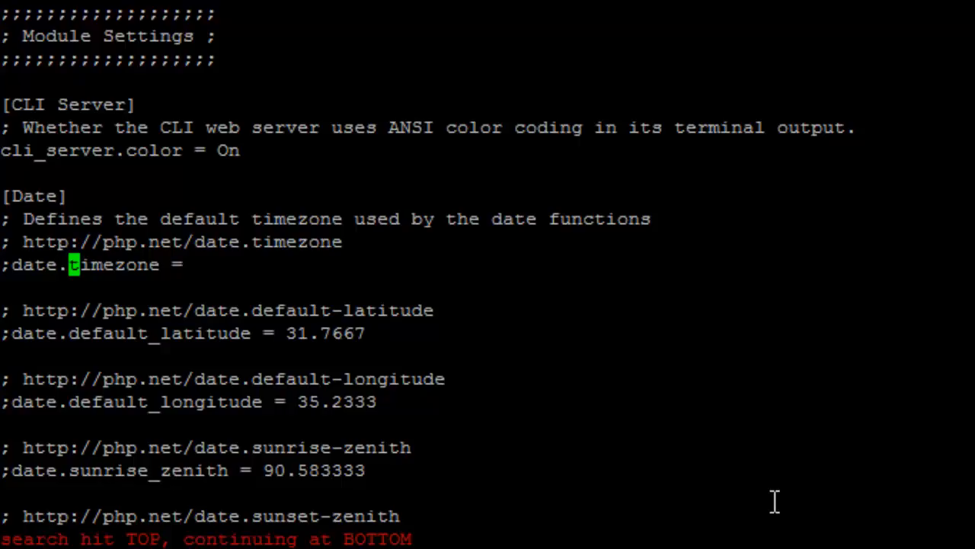
key(i)
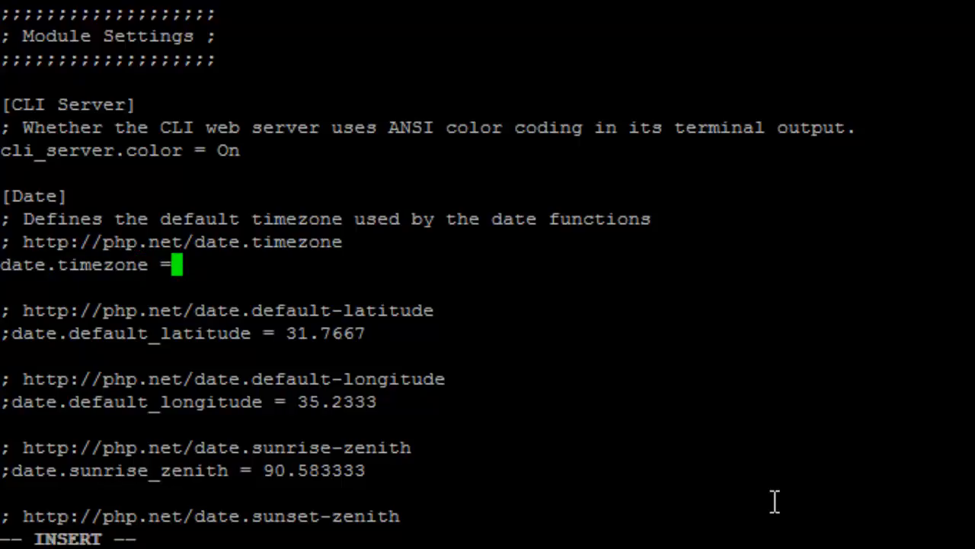
text("")
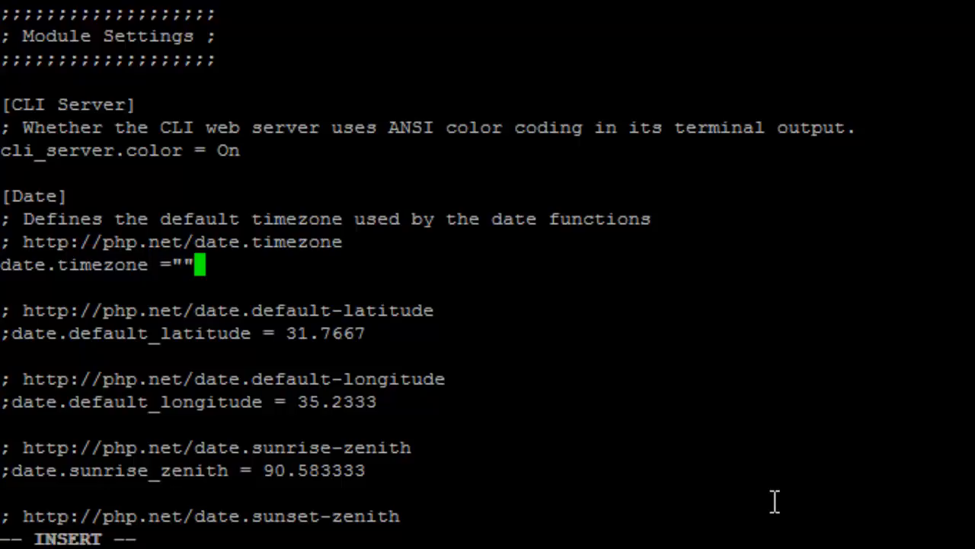
text(Africa)
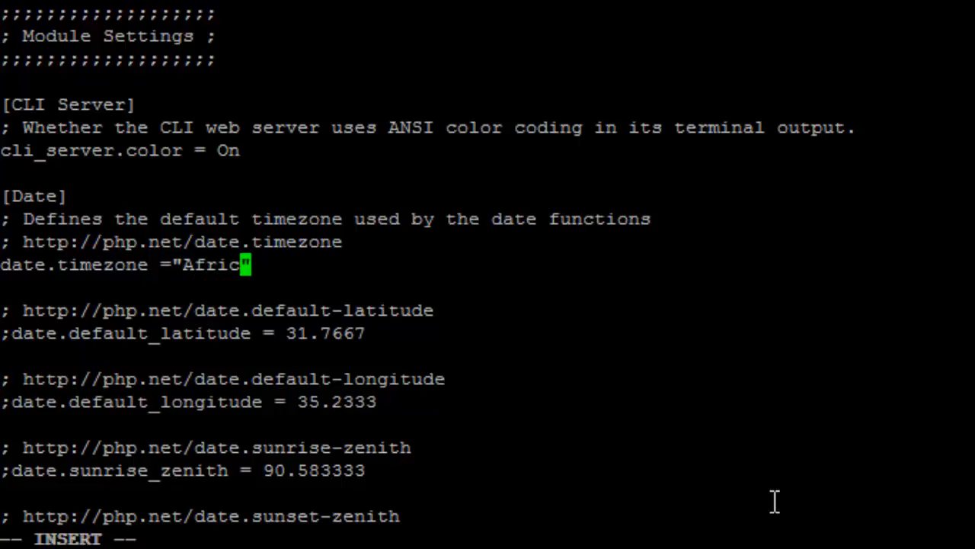
text(/Joh)
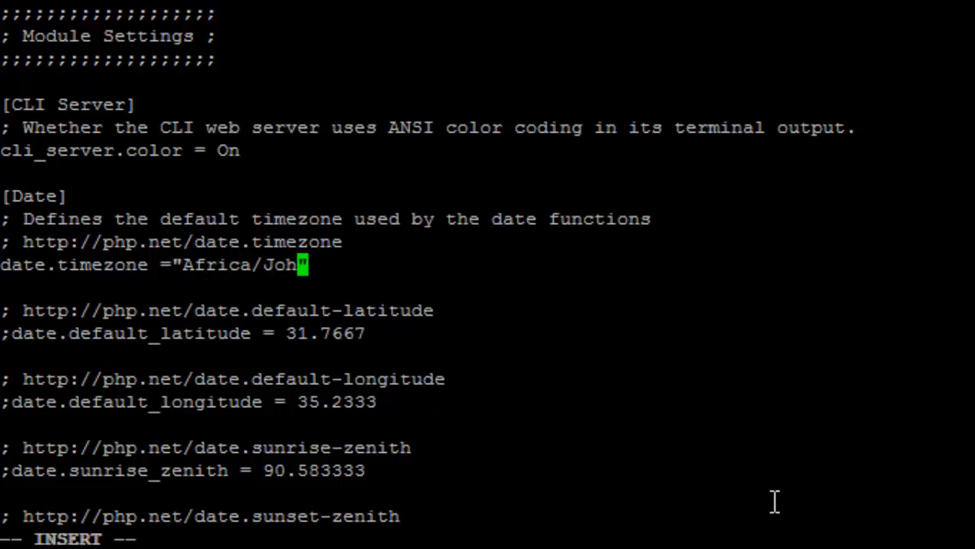
text(annesburg)
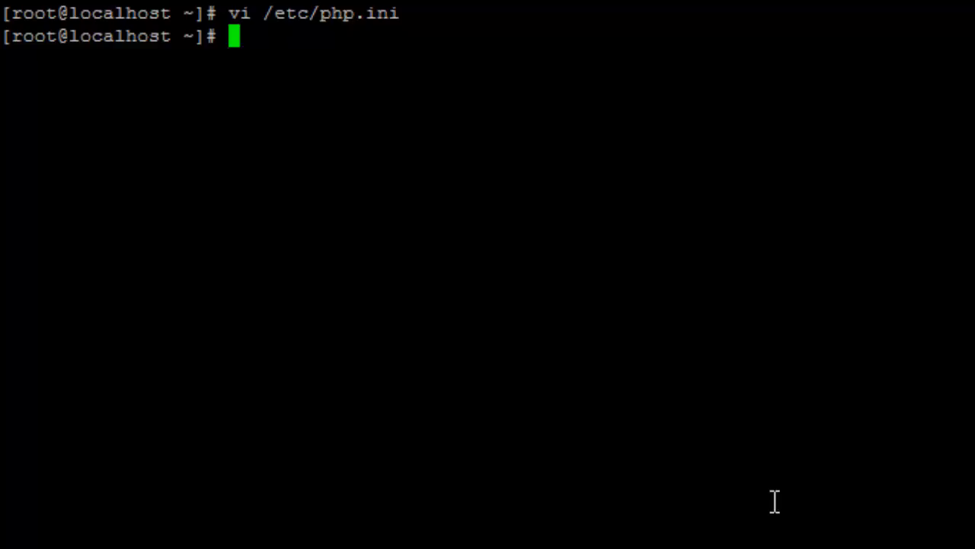
Step: Create the directory /var/www/html/paste with mkdir
text(mkdir)
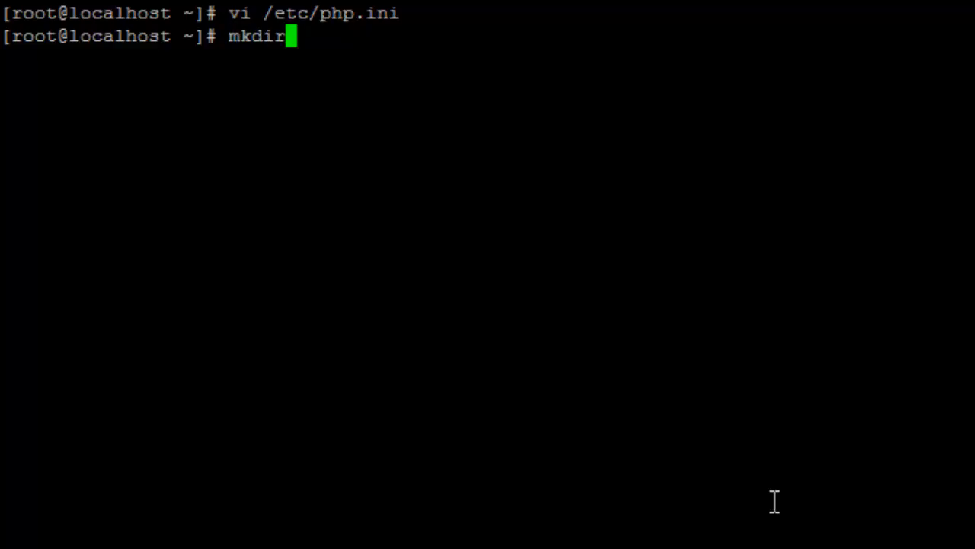
text(/va)
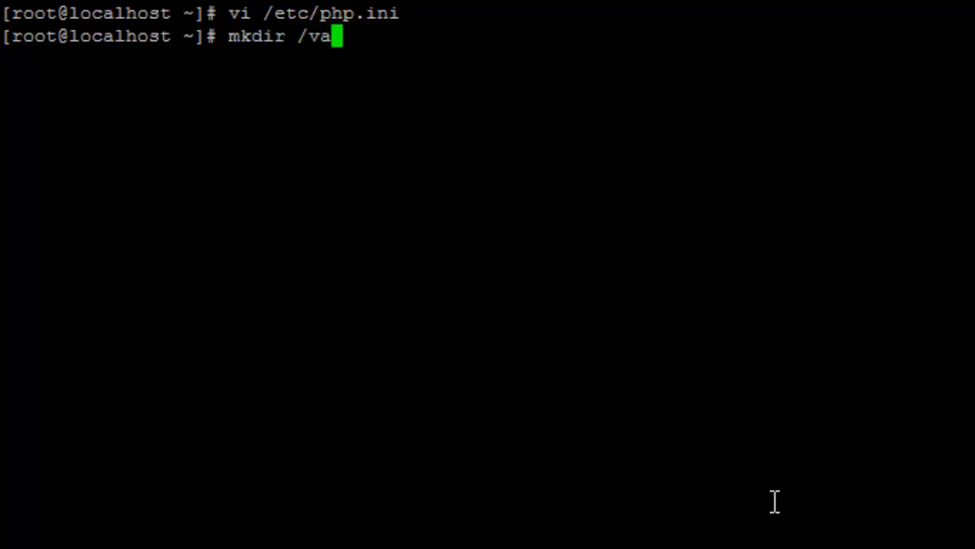
text(r/www/)
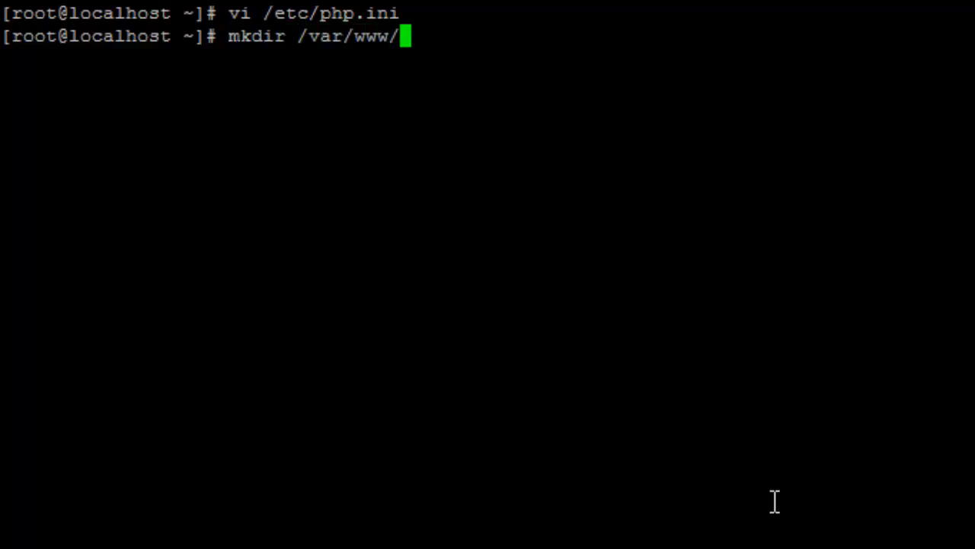
text(html/paste)
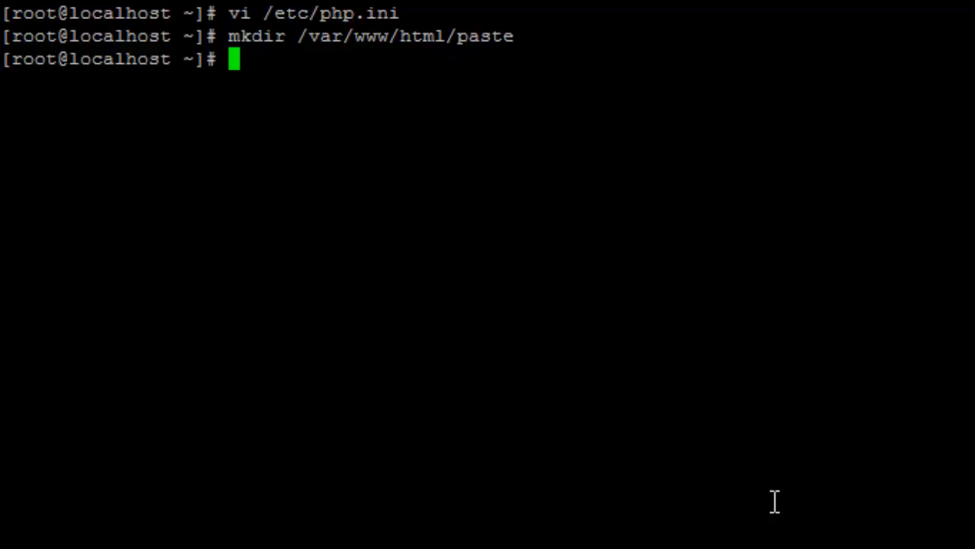
text(yum)
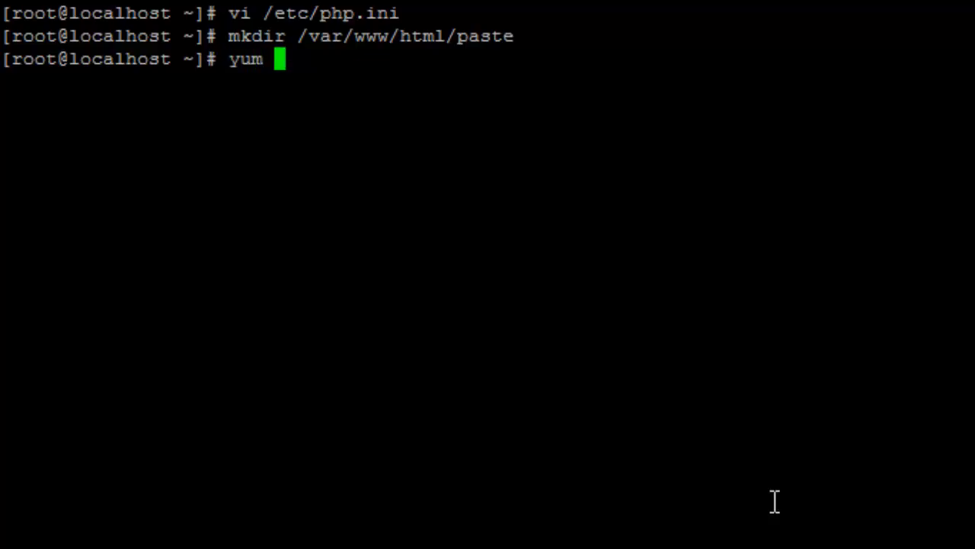
Step: Install the wget package with yum install -y wget
text(install)
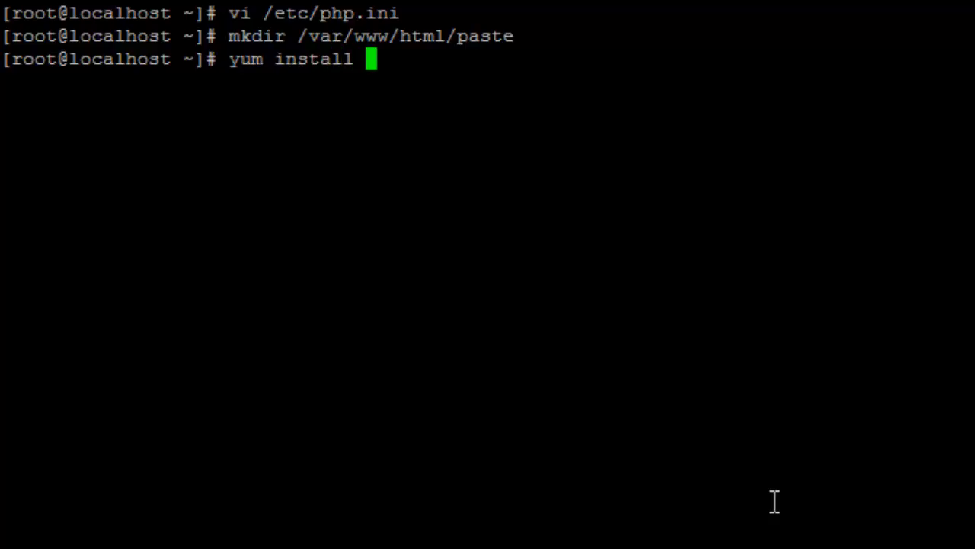
text(-y wg)
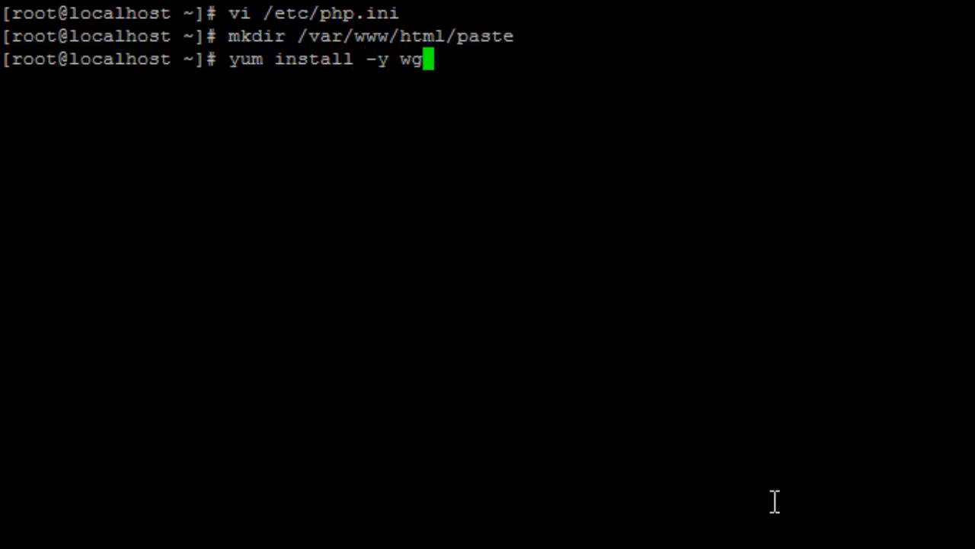
key(Return)
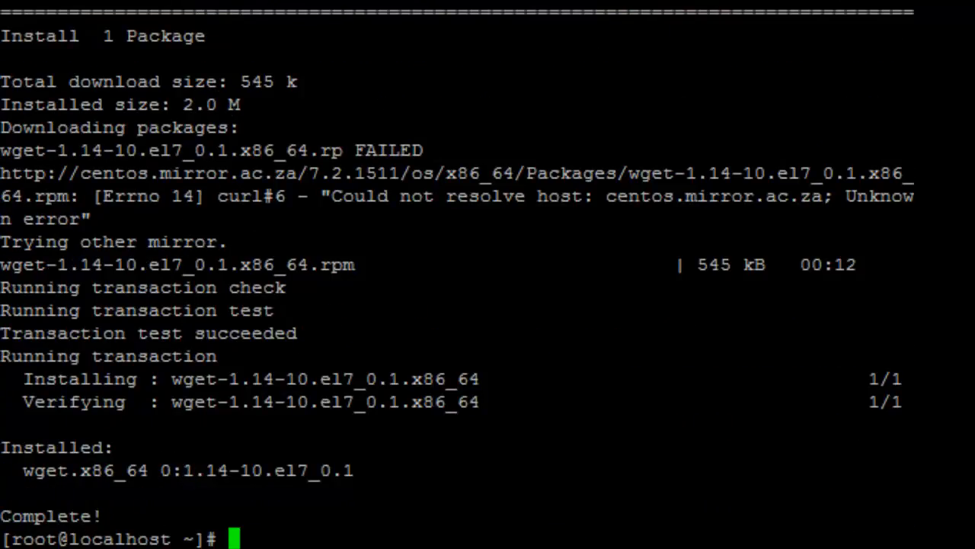
Step: Download the ZeroBin 0.22 tarball from GitHub to /var/www/html/paste/0.22.tar.gz
text(wge)
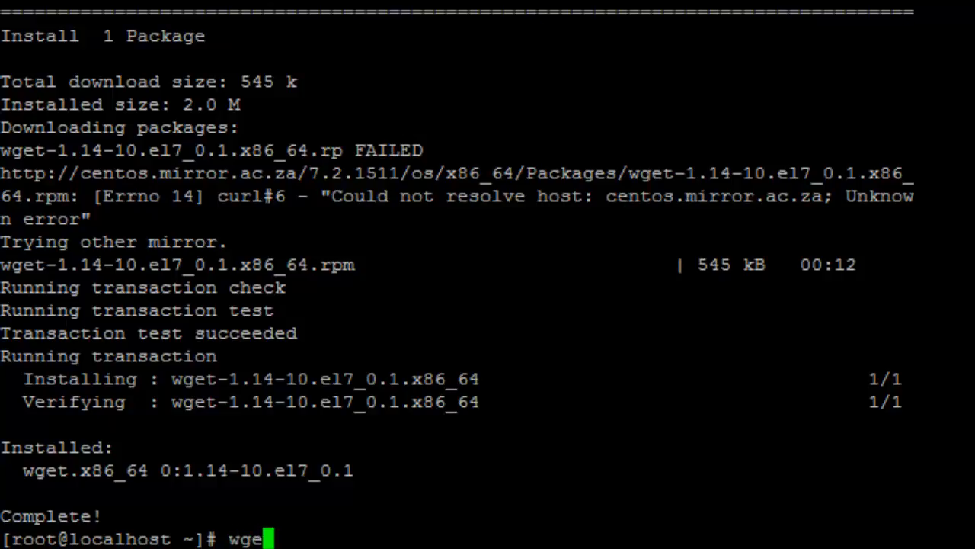
text(t)
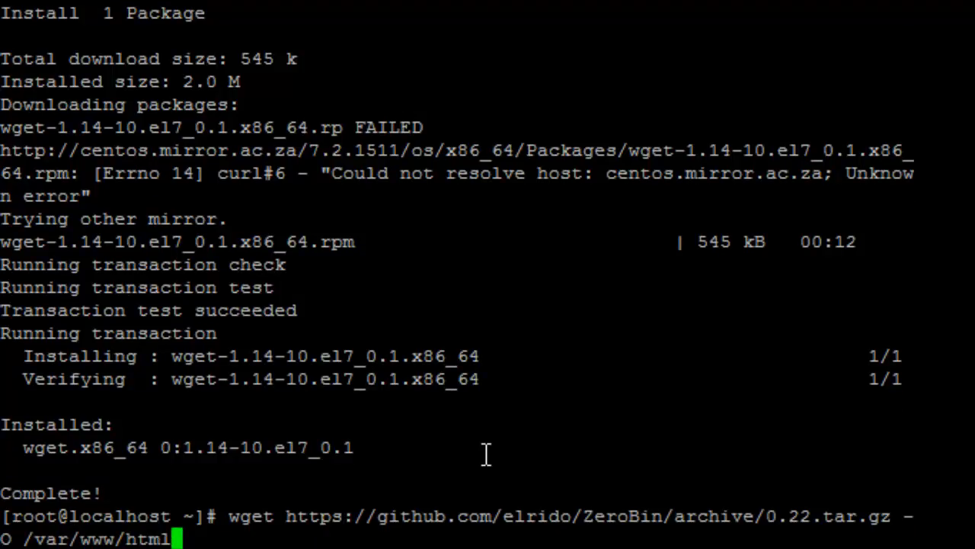
text(/paste)
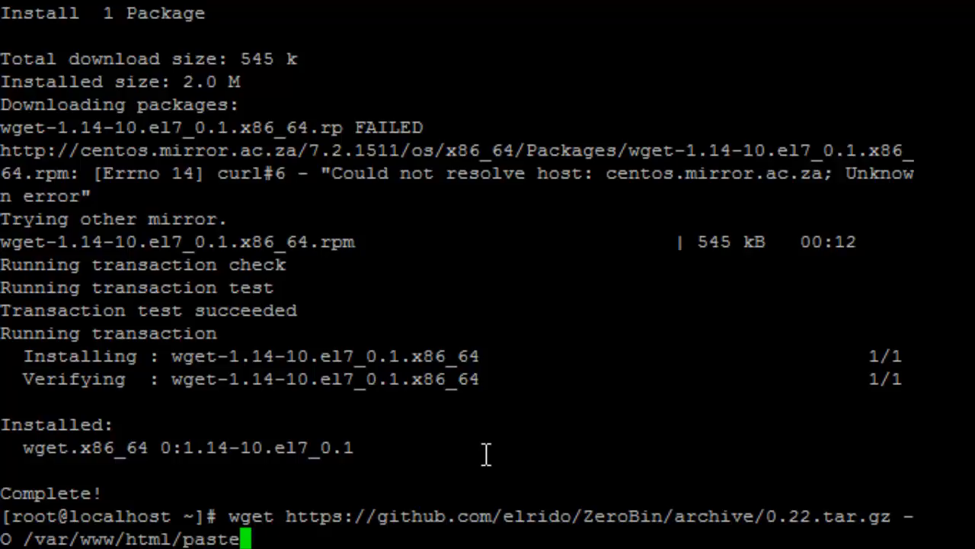
text(/)
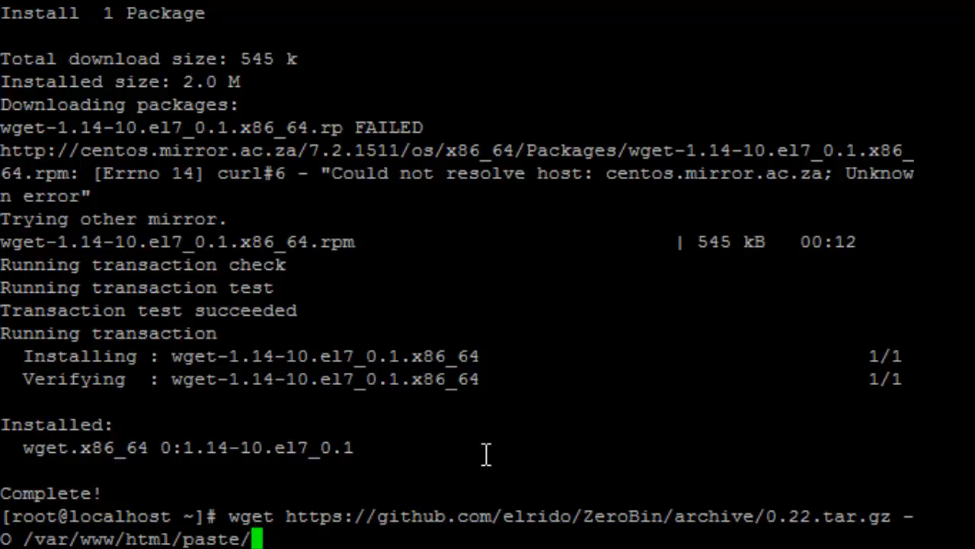
text(0.22)
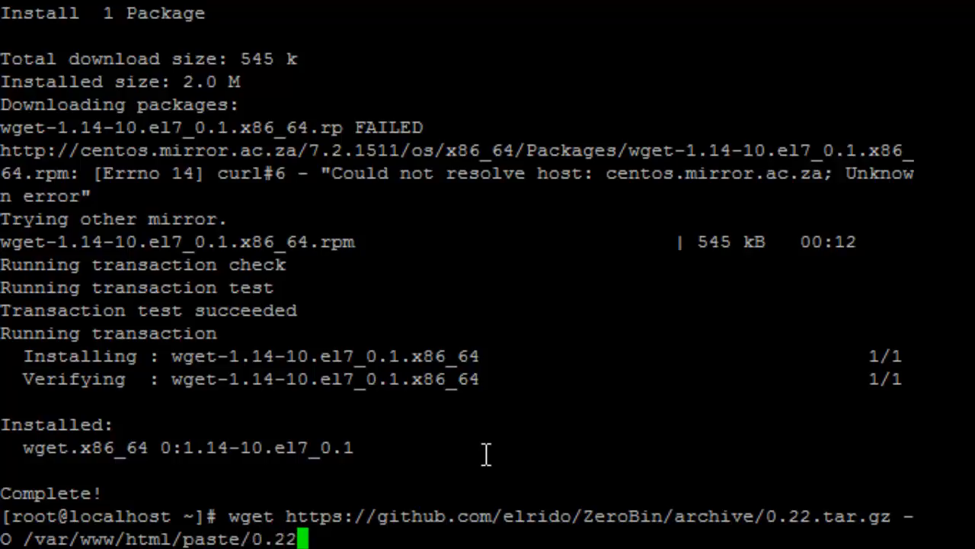
text(.tar)
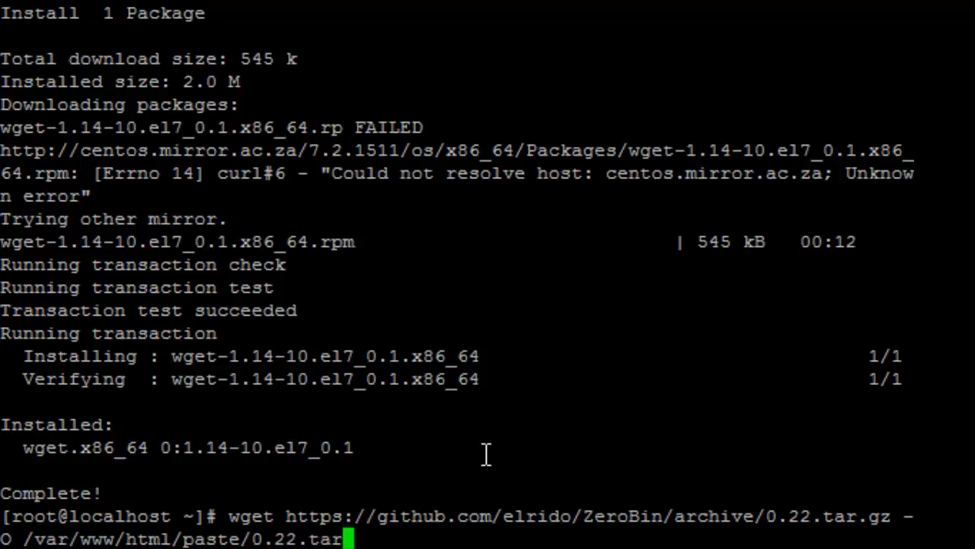
text(gz.)
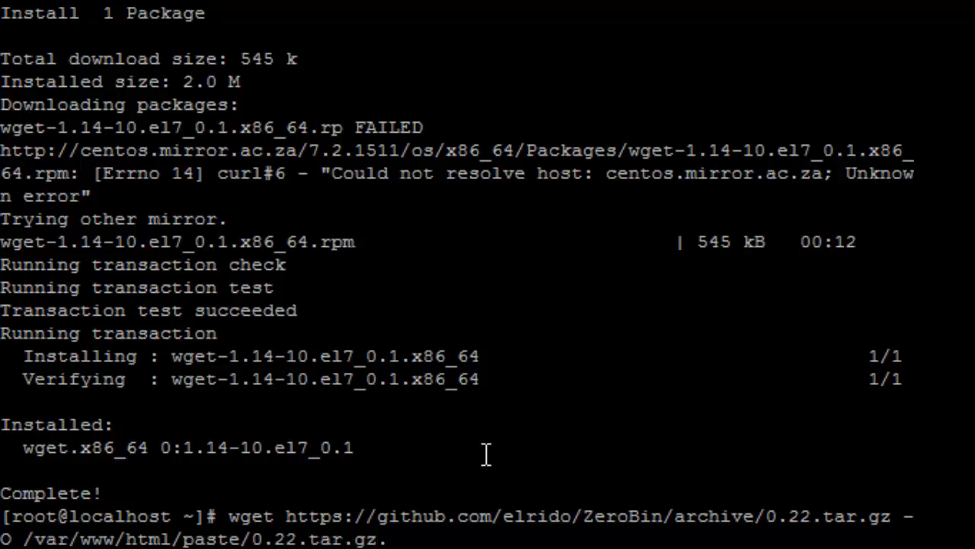
key(Return)
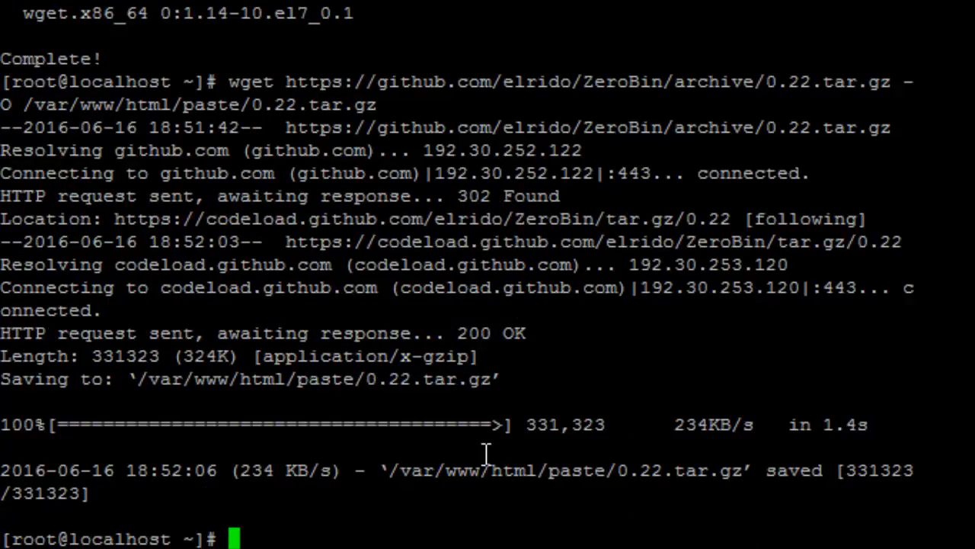
Step: Change into the /var/www/html web directory toward paste
text(cd /)
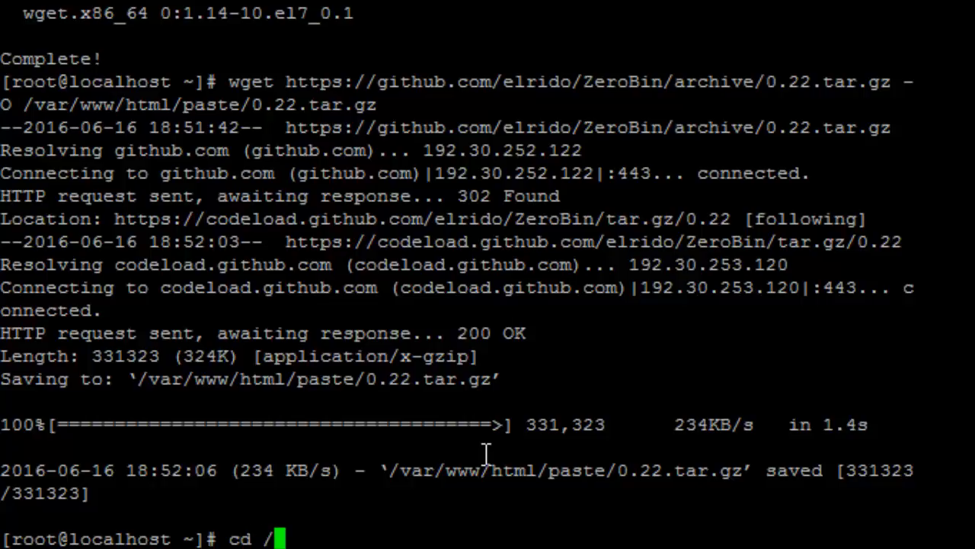
text(var/www)
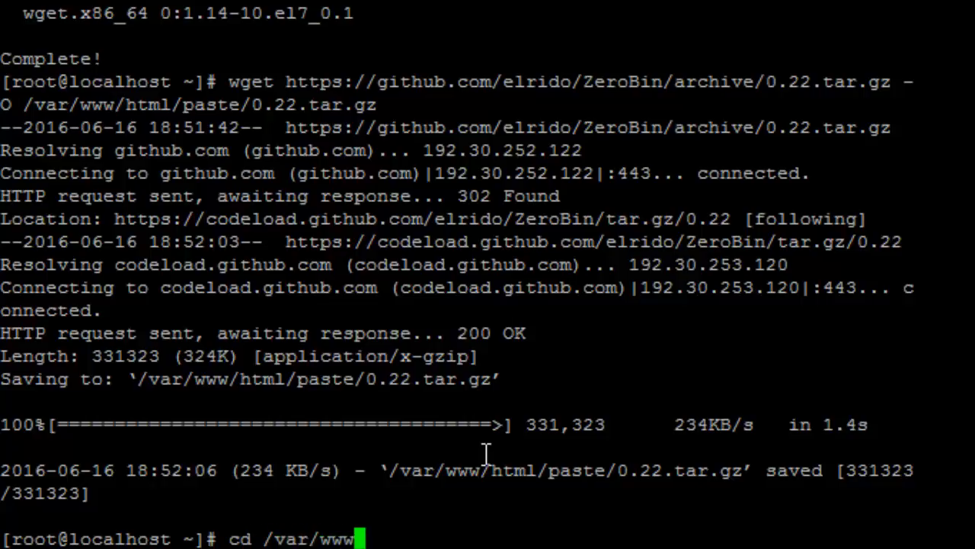
text(/html/paste)
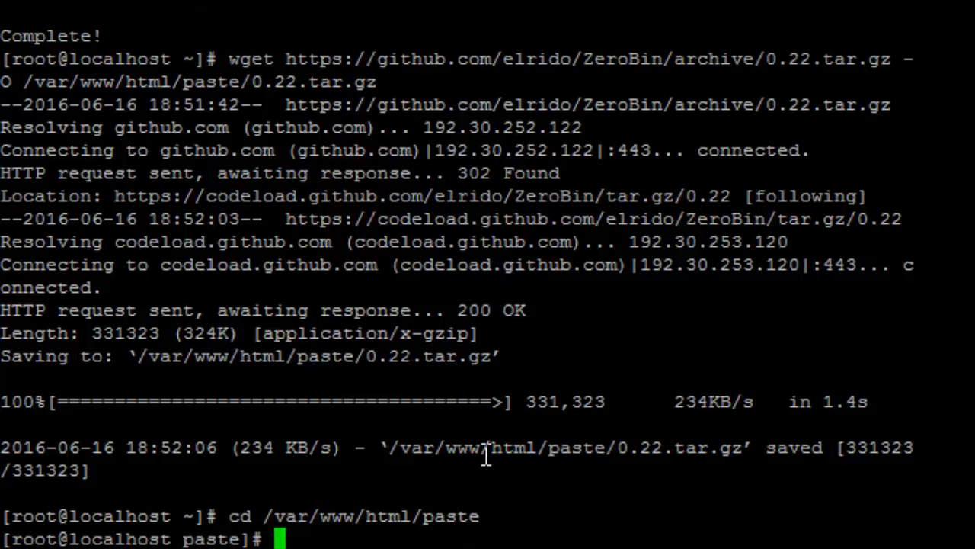
Step: Extract 0.22.tar.gz with tar zxf, listing the folder before and after
text(ls)
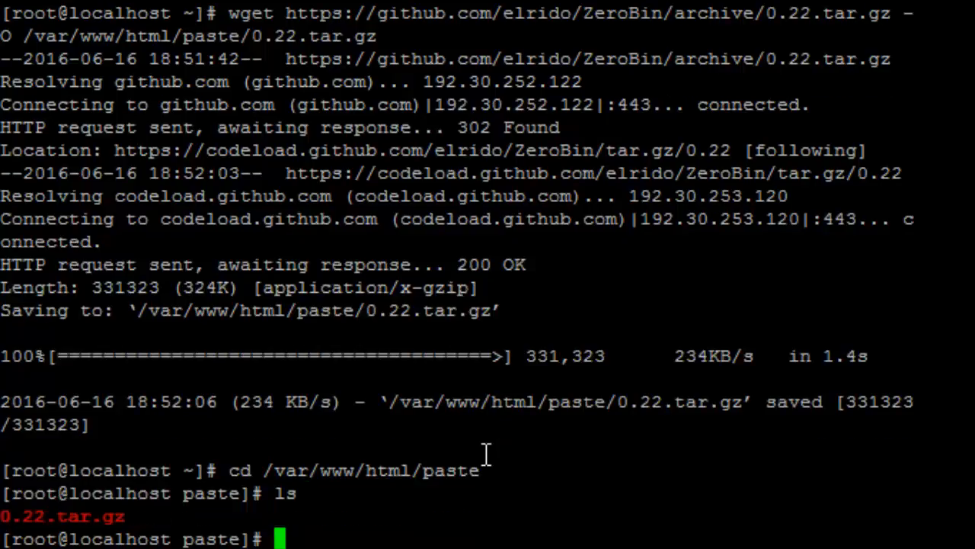
text(tar)
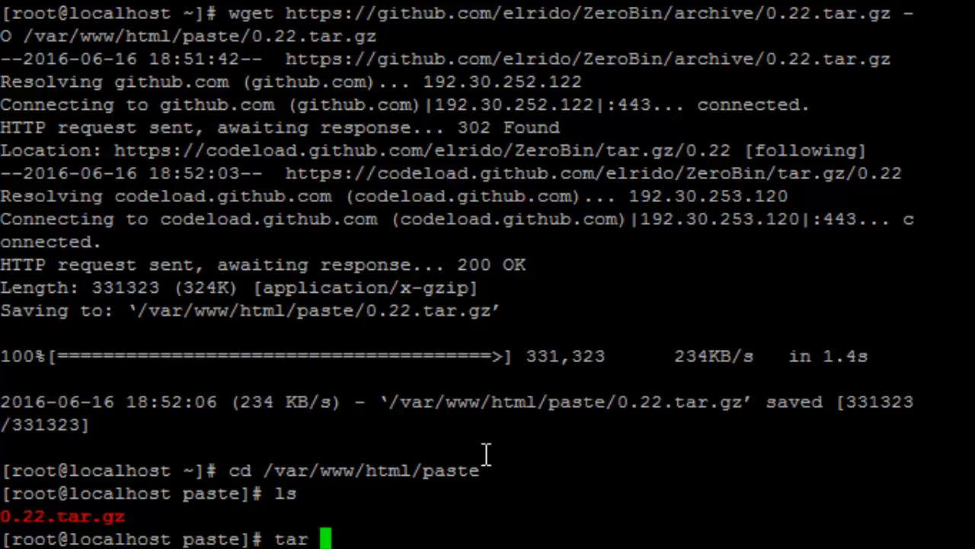
text(zxf)
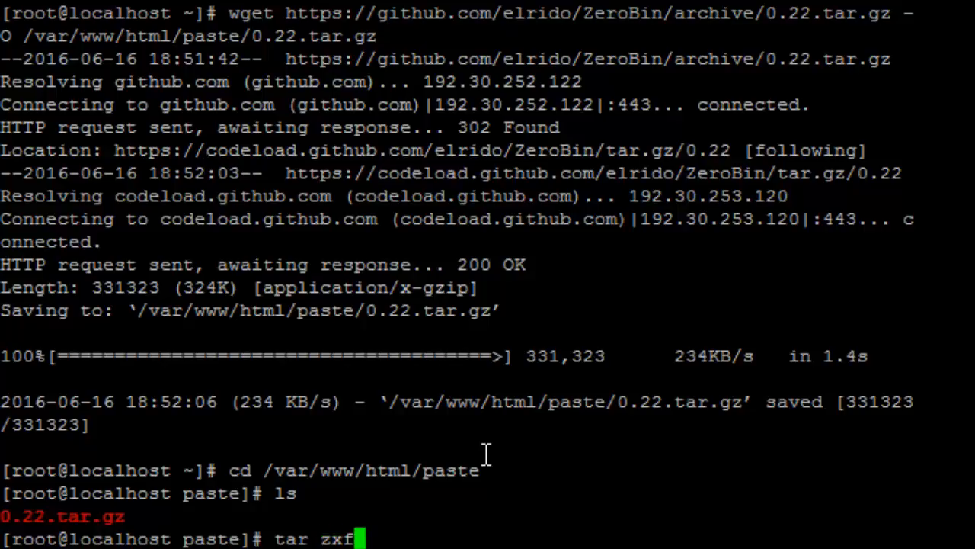
text(0)
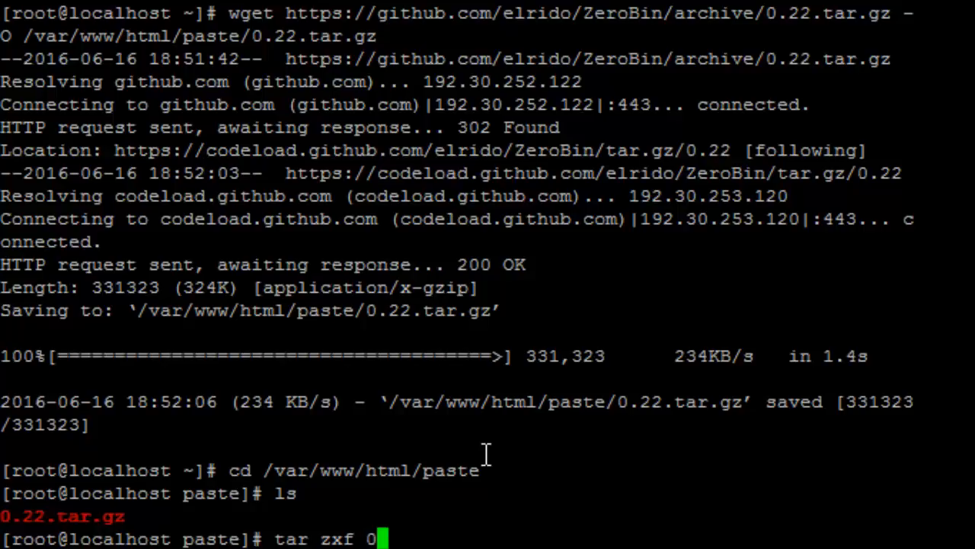
text(.22.)
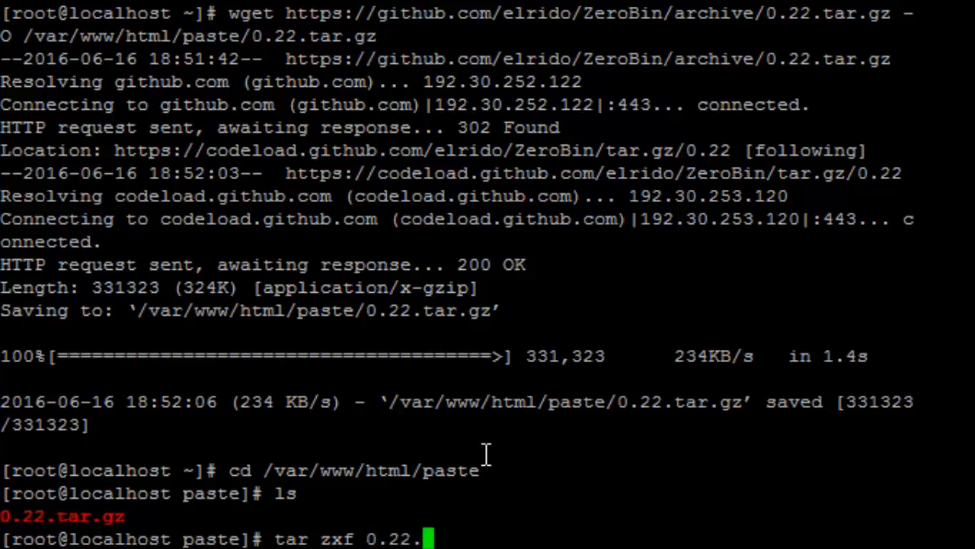
text(tar.g)
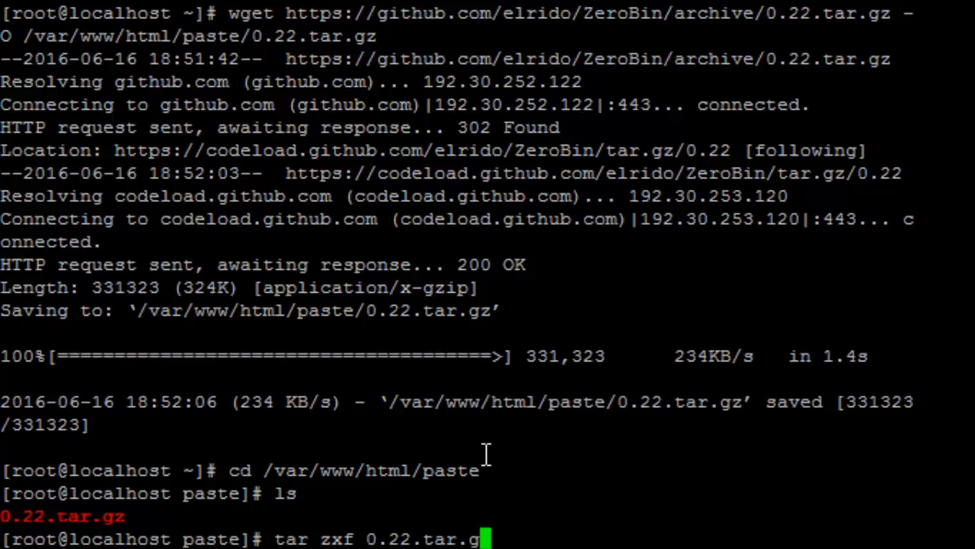
text(z)
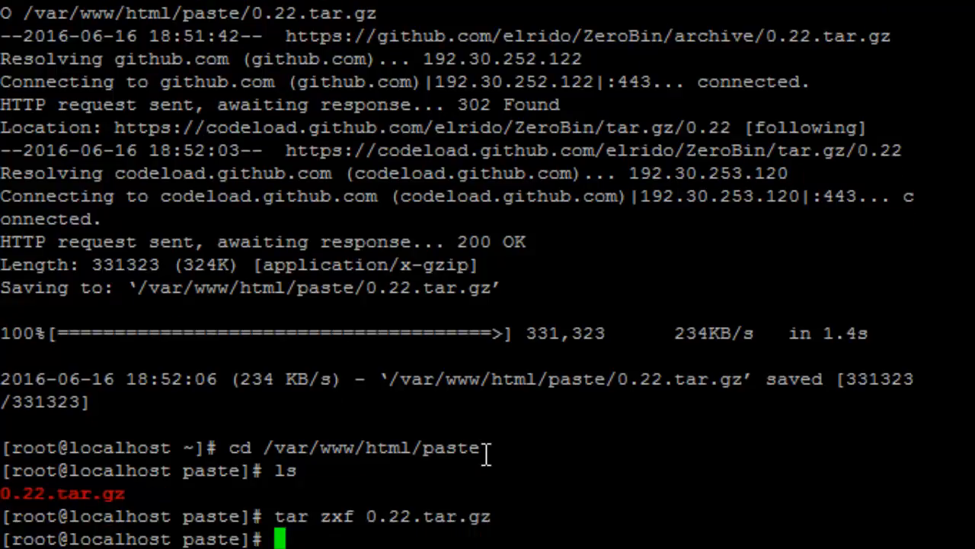
text(ls)
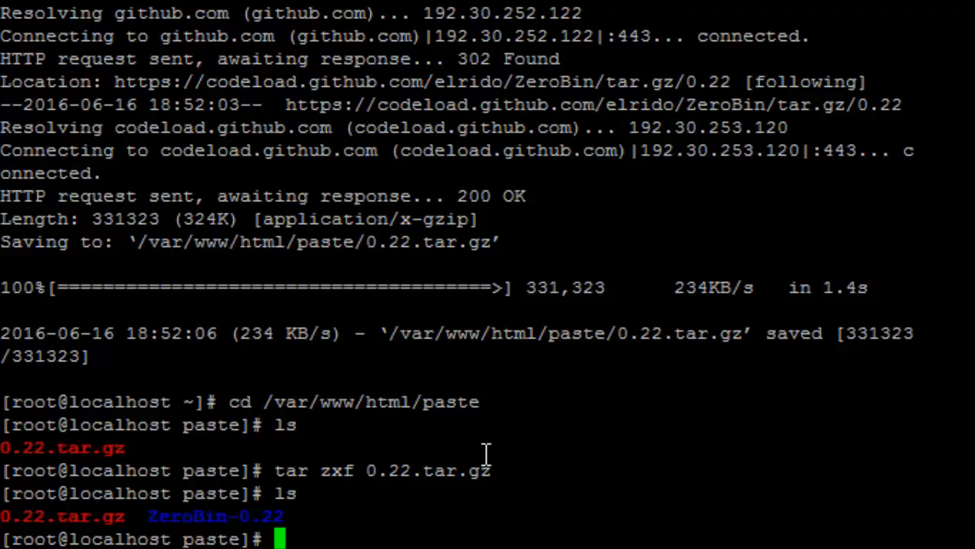
Step: Move everything in ZeroBin-0.22 up into paste and list the result
text(cd)
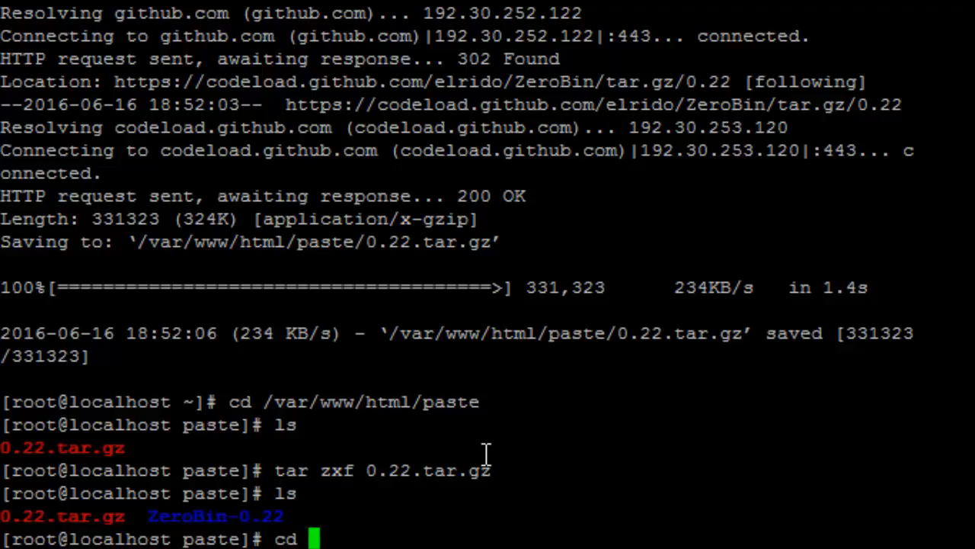
text(ZeroBin-0.22/)
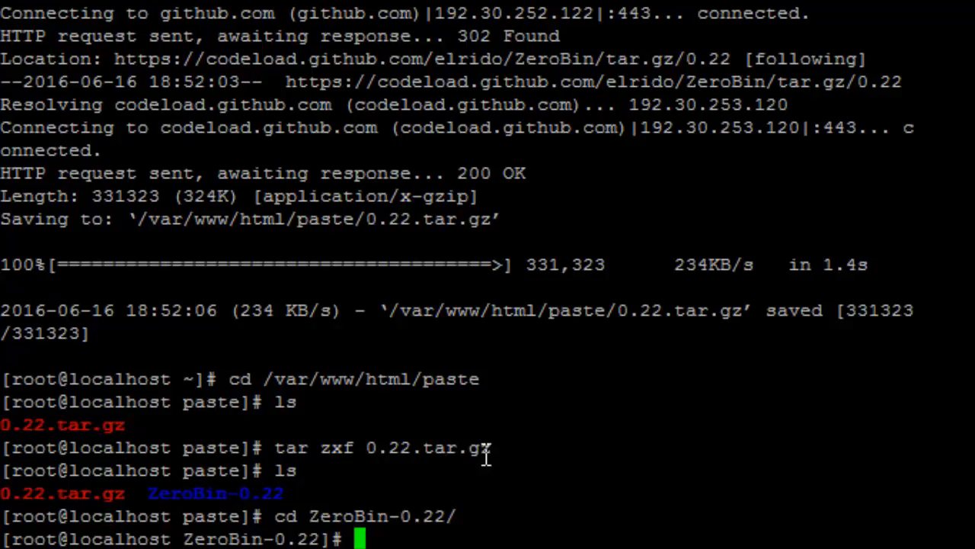
text(mv)
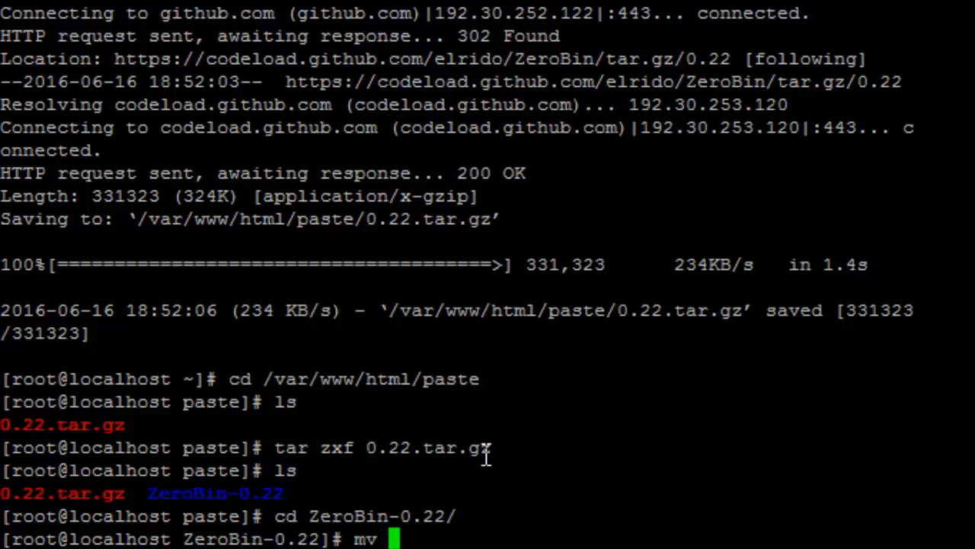
text(*)
text(ls)
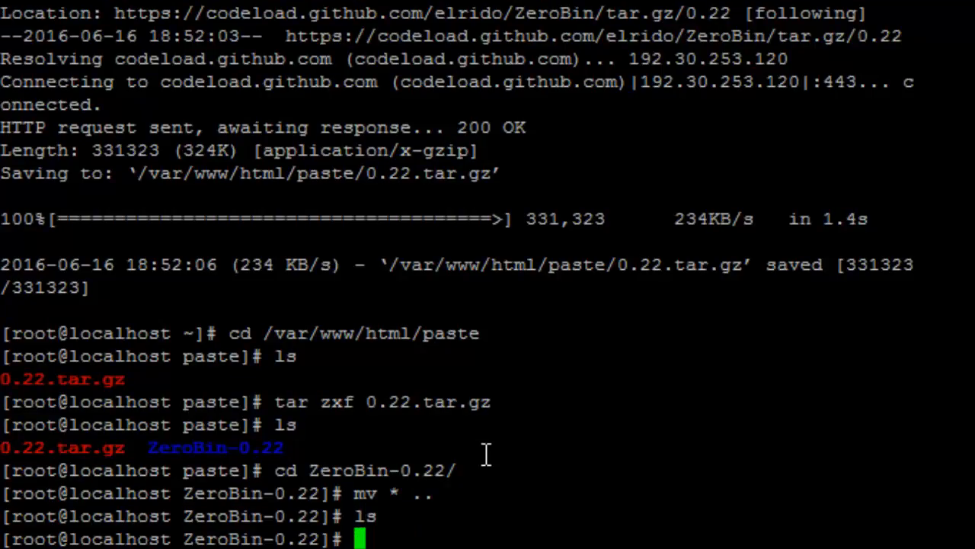
text(cd ..)
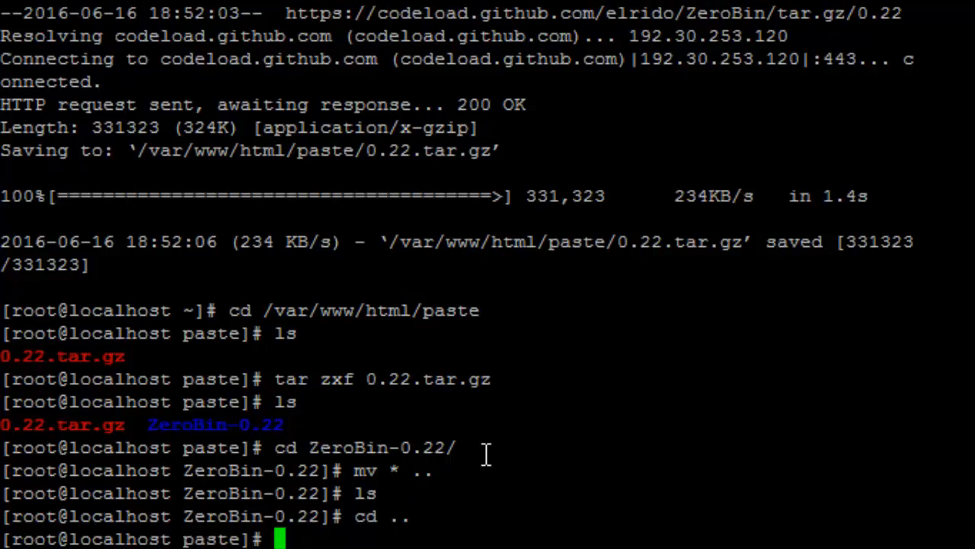
text(ls)
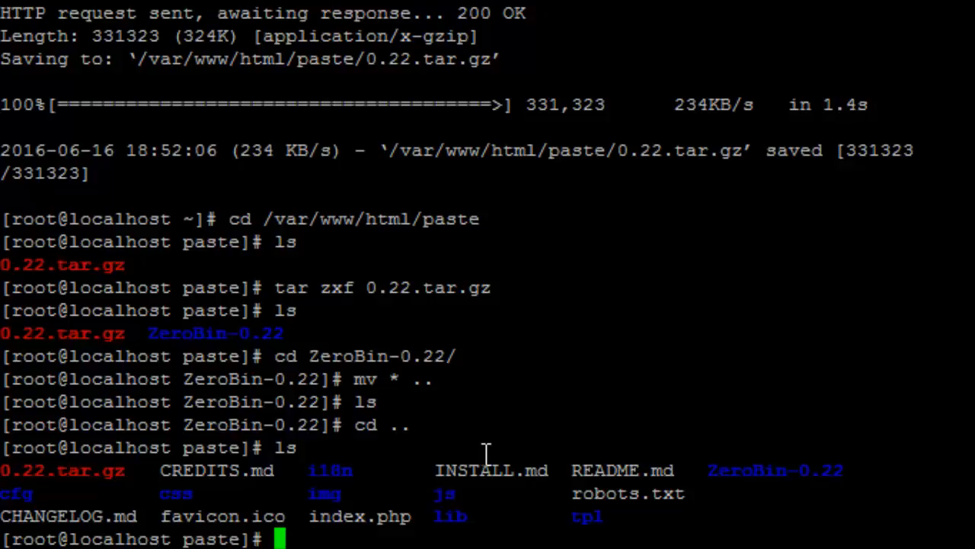
Step: Delete 0.22.tar.gz, confirming with y, and remove the empty ZeroBin-0.22 folder
text(rm)
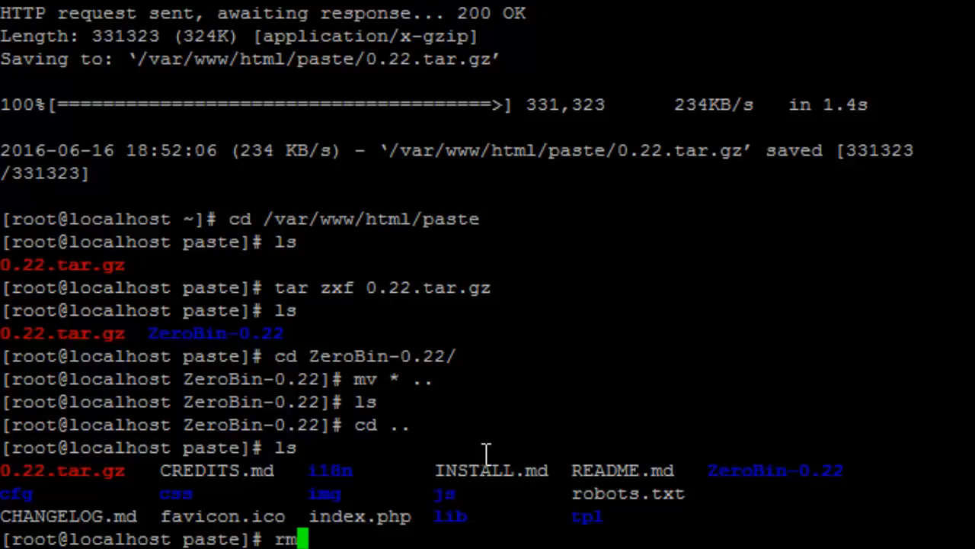
text(0.22.tar.gz)
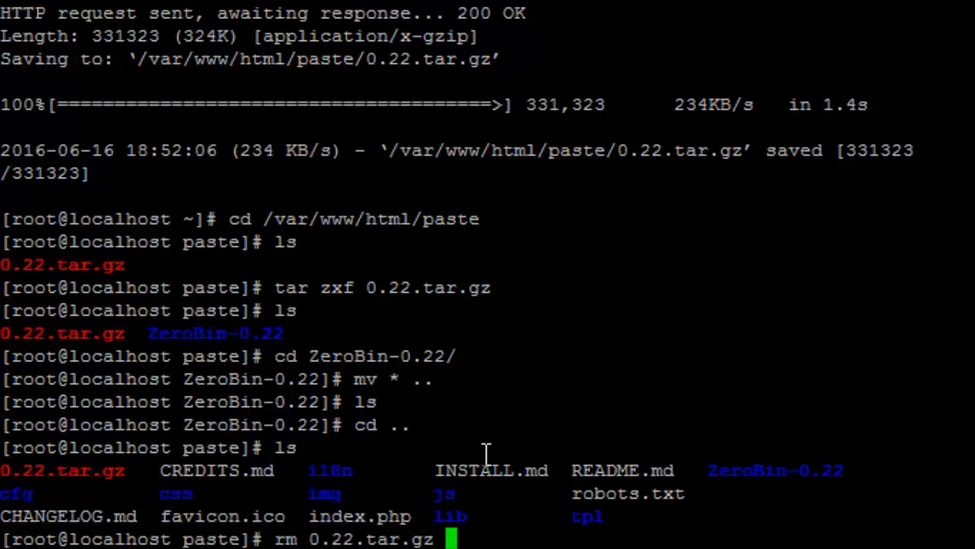
key(Return)
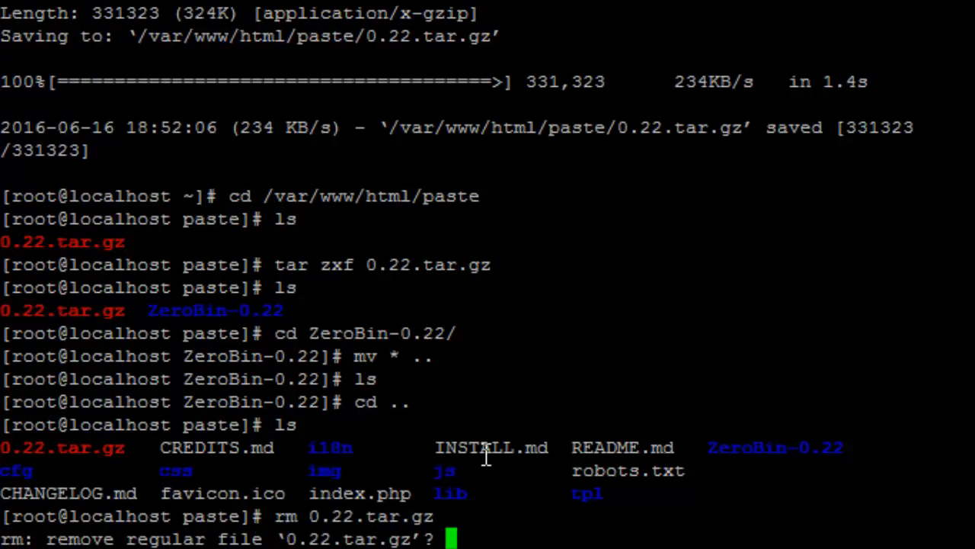
text(y)
text(rmdir)
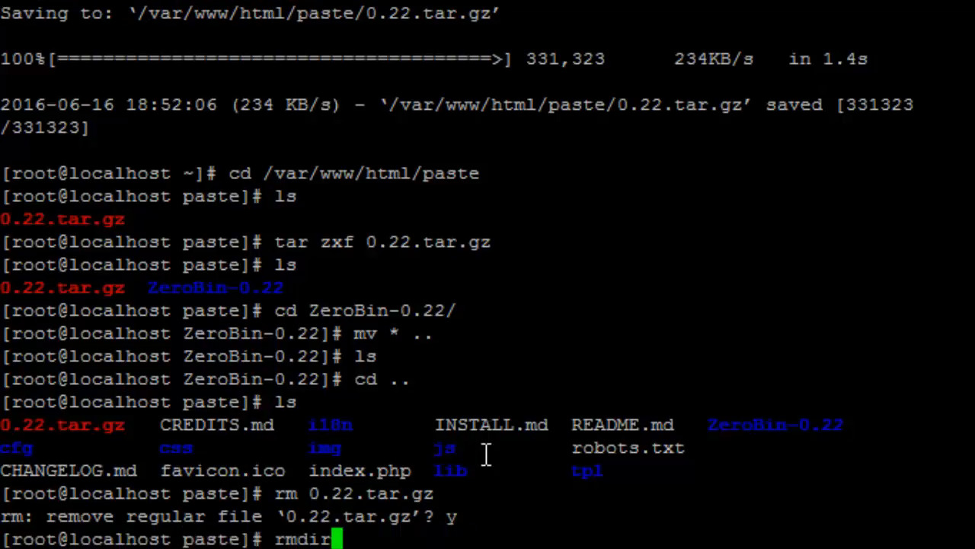
text(ZeroBin-0.22/)
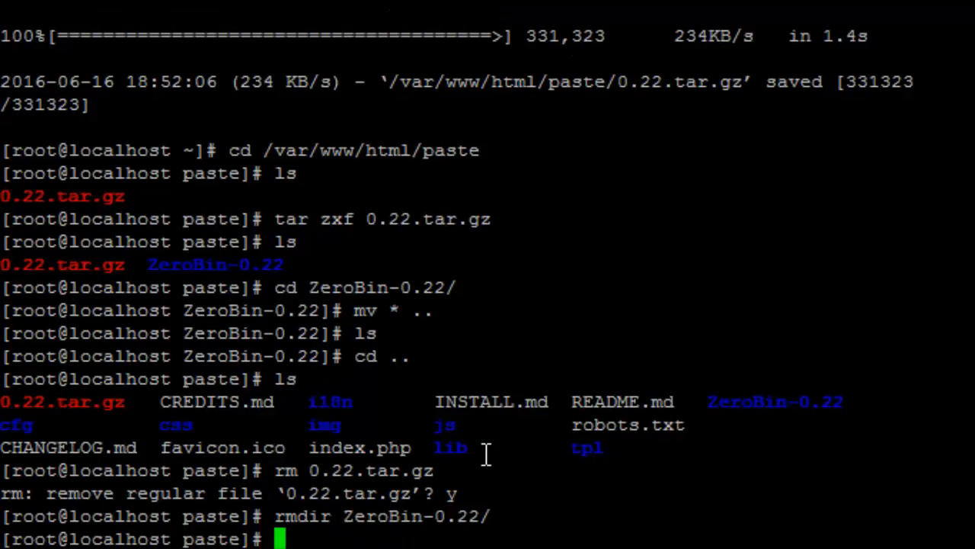
key(Return)
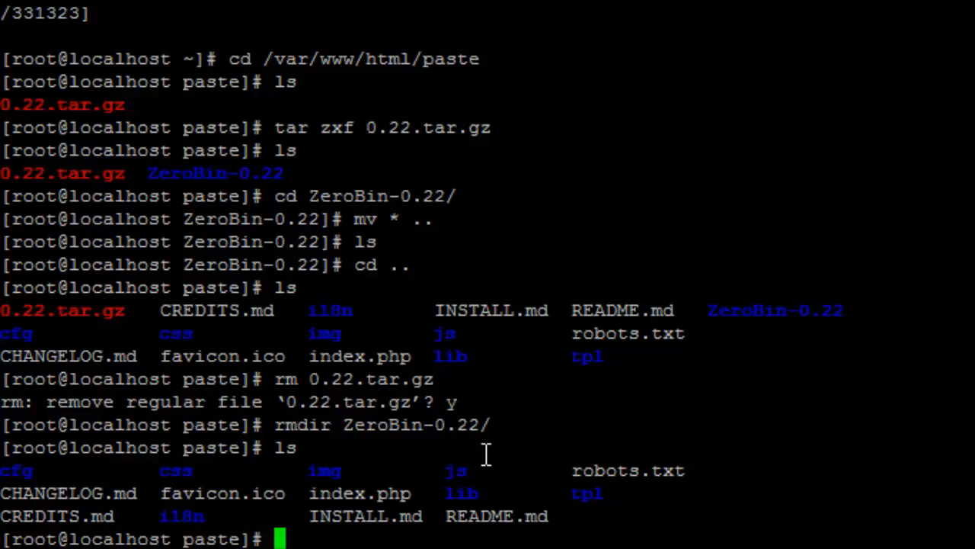
Step: Create data and tmp folders inside the paste directory
text(mkd)
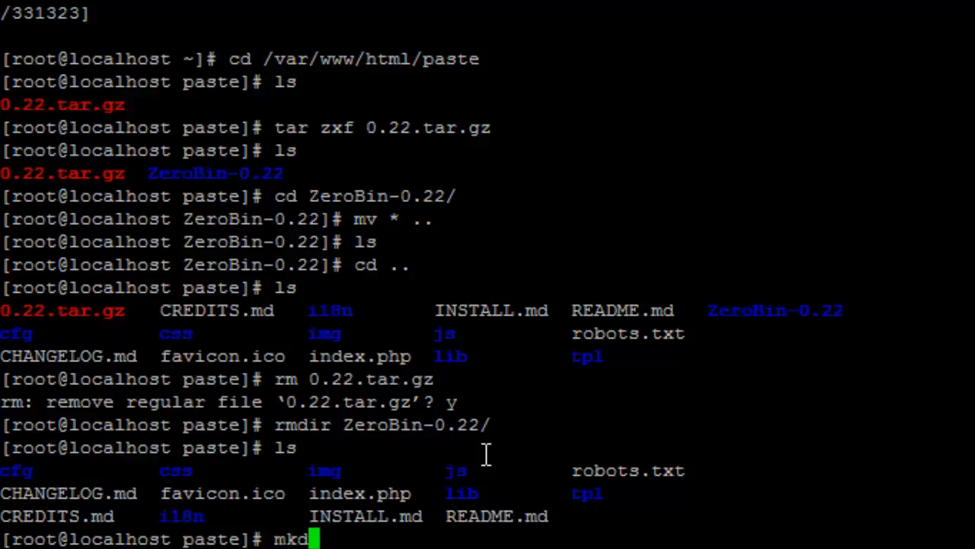
text(ir data)
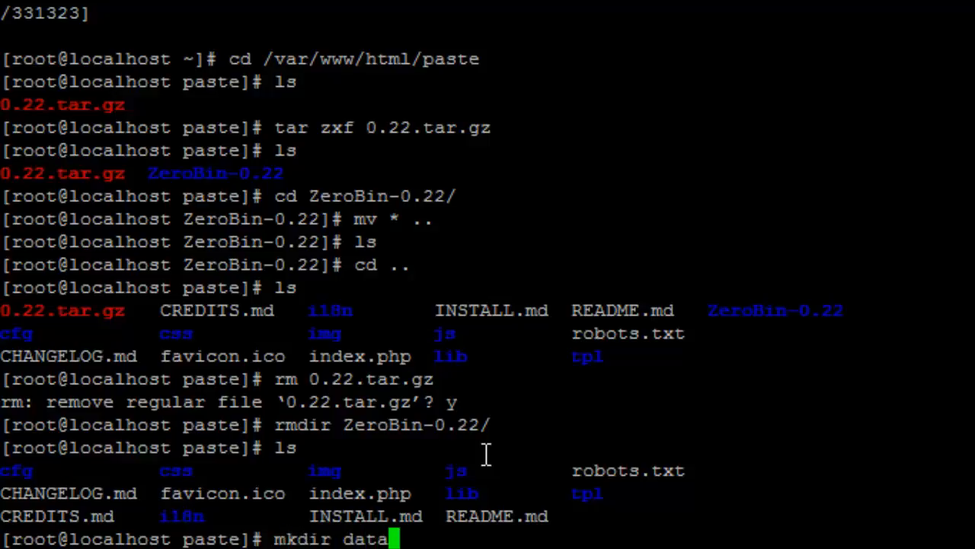
text(tmp)
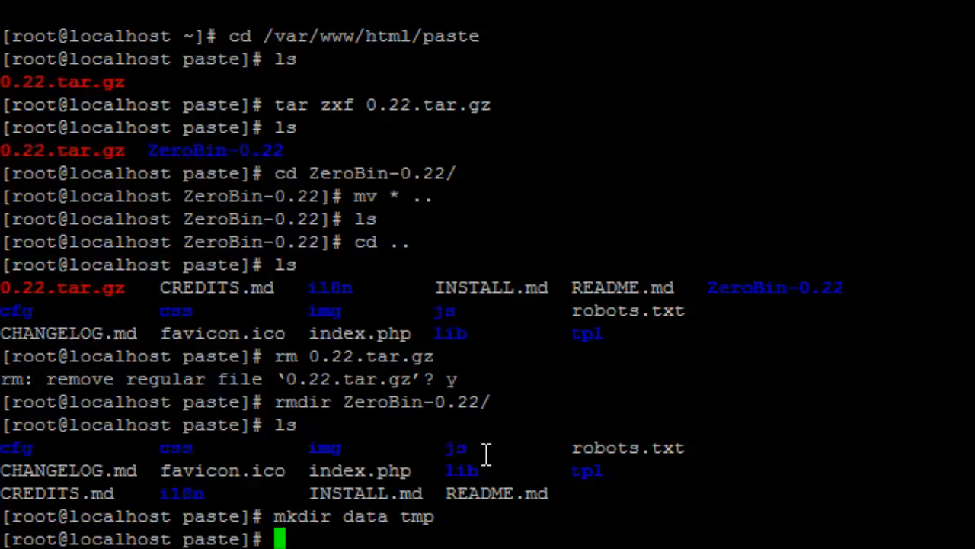
Step: Recursively set apache:apache ownership on /var/www/html/paste, then clear the screen
text(cho)
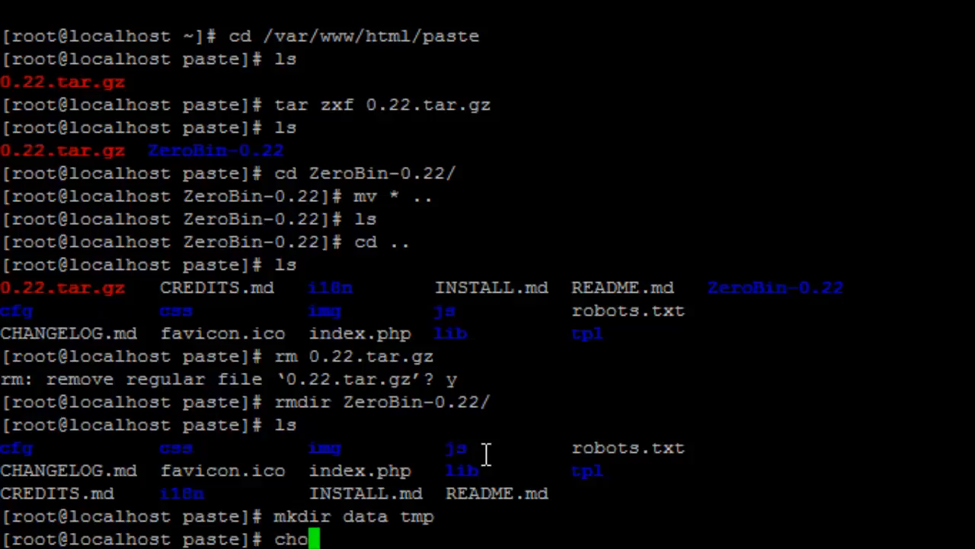
text(wn)
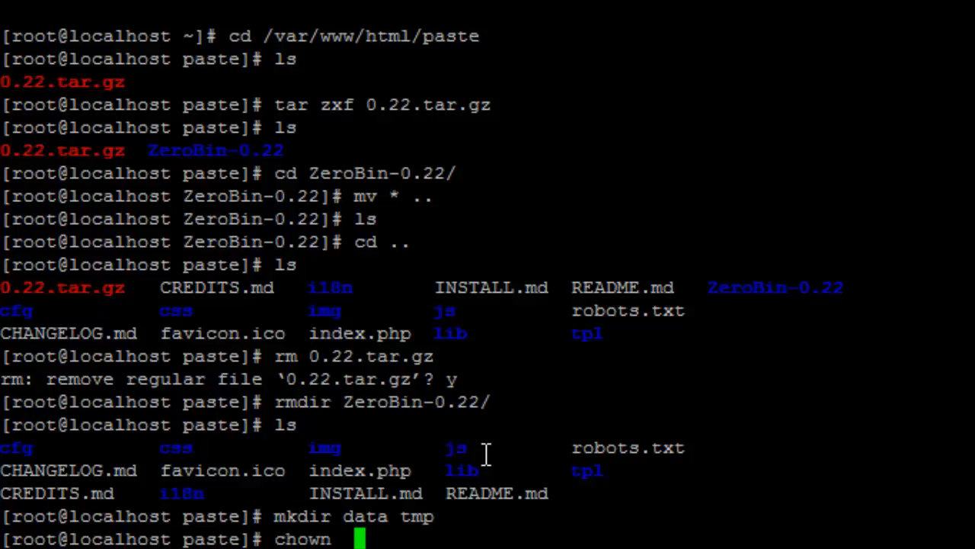
text(-)
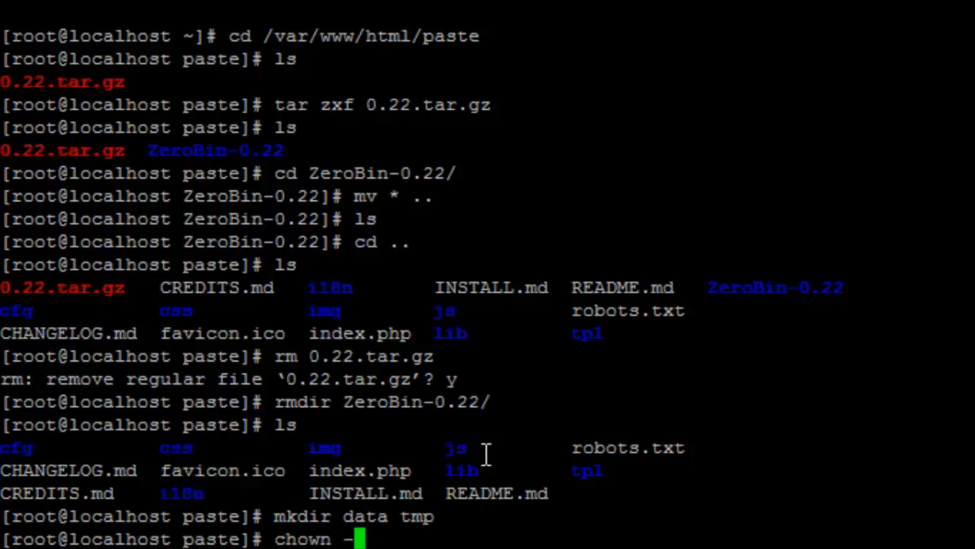
text(R)
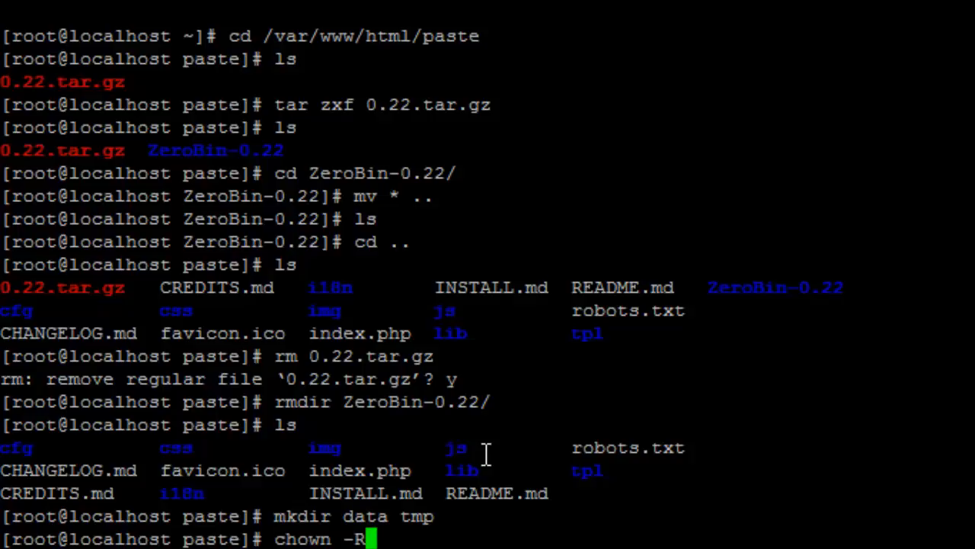
text(apache)
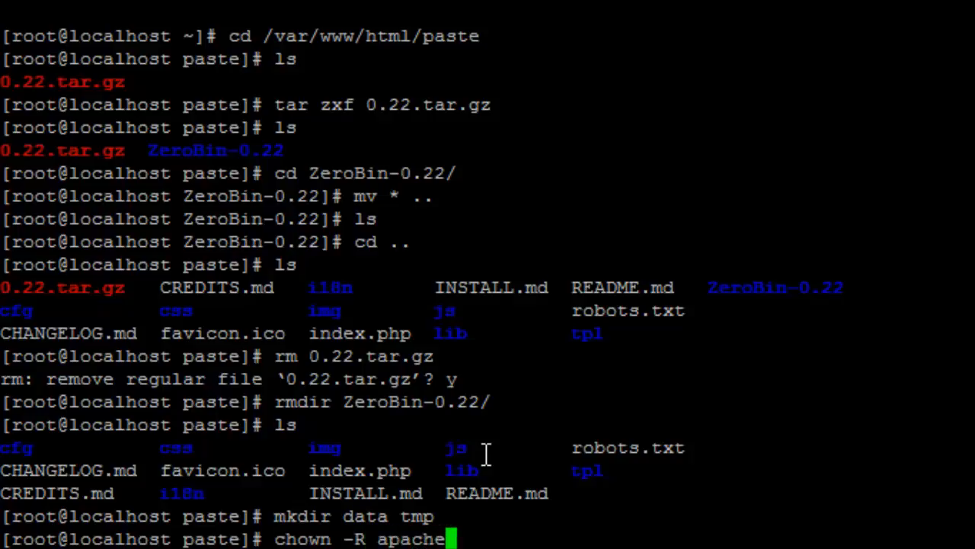
text(:apache /v)
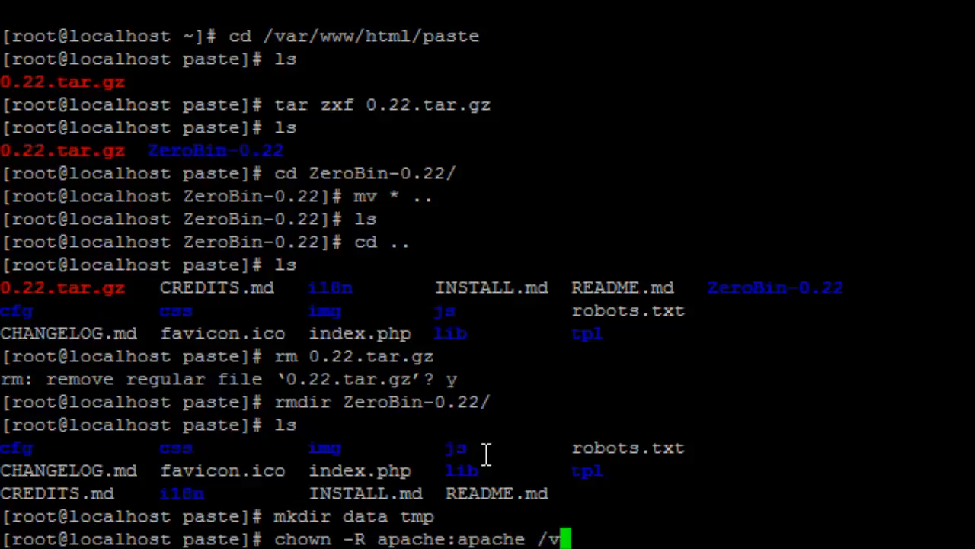
text(ar/www/html/paste)
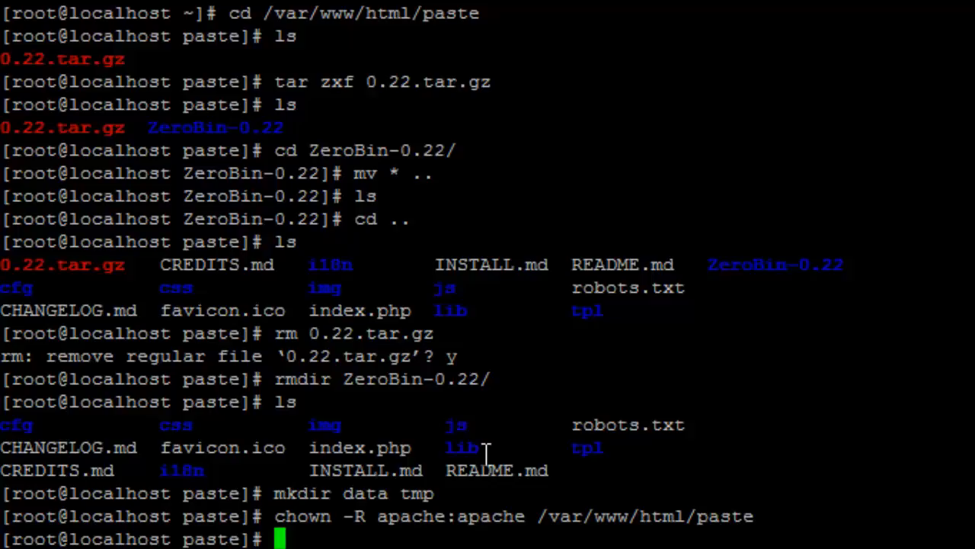
text(c)
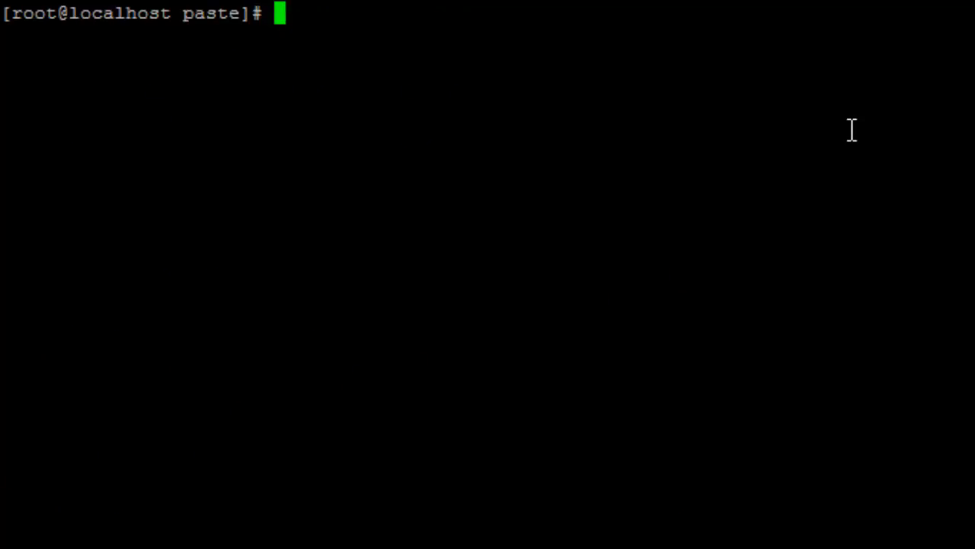
Step: Check that getenforce reports Enforcing, then persistently enable httpd_unified with setsebool -P
text(getenforce)
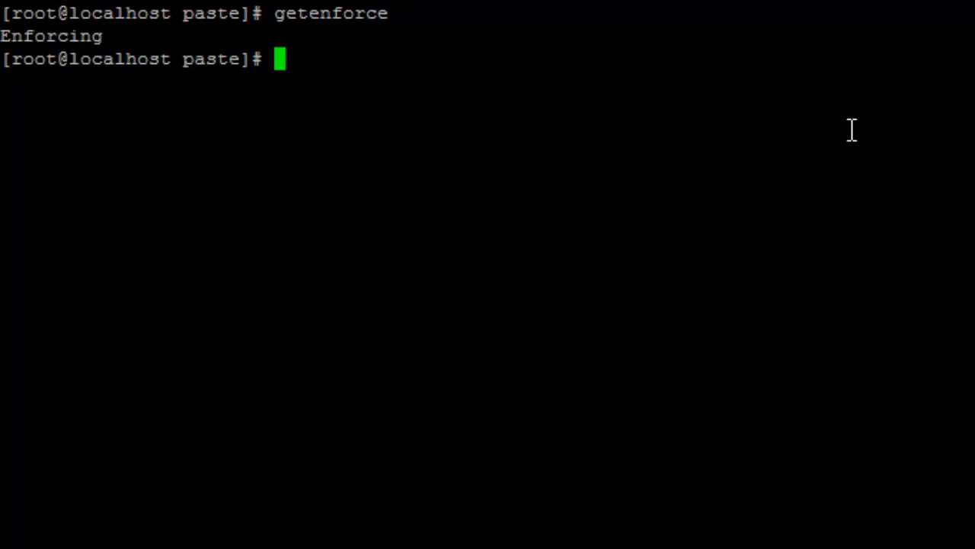
text(se)
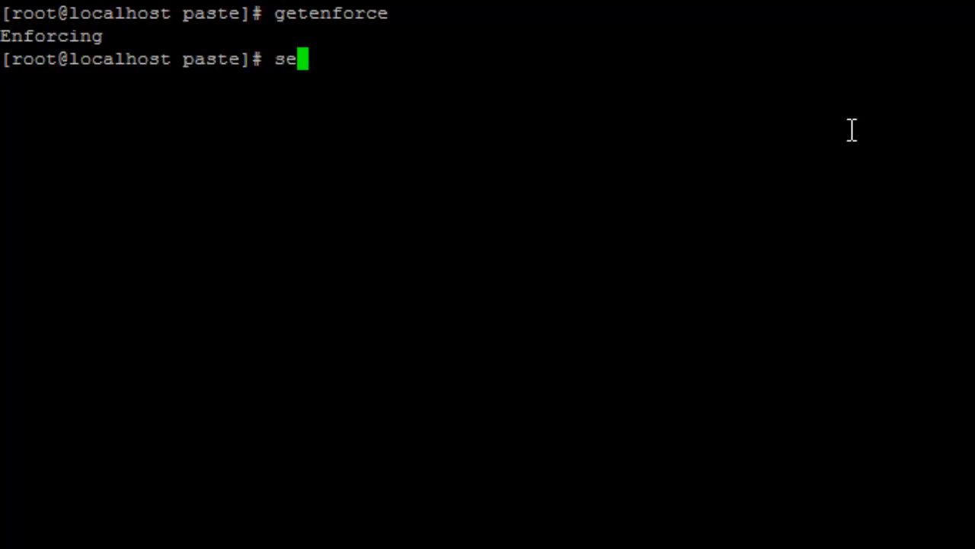
text(tsebool)
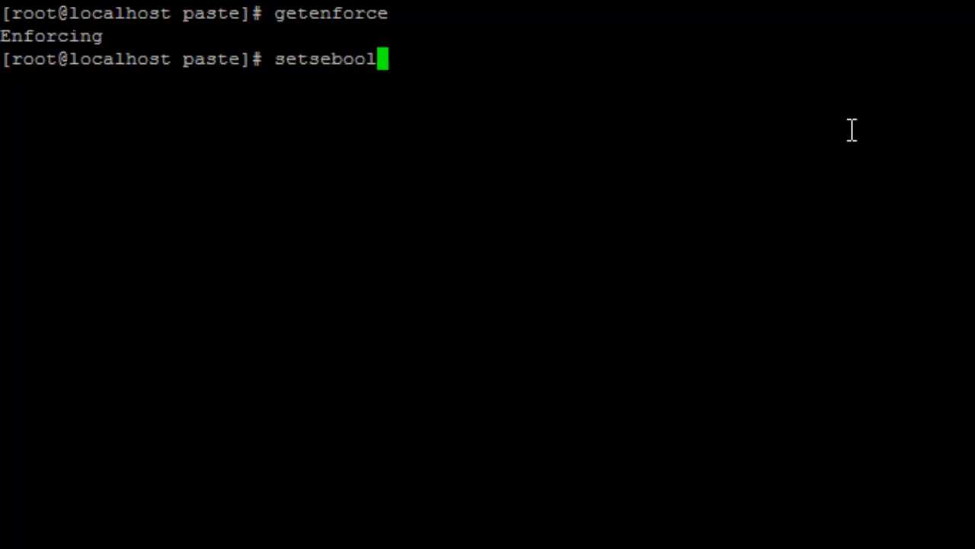
text(-P)
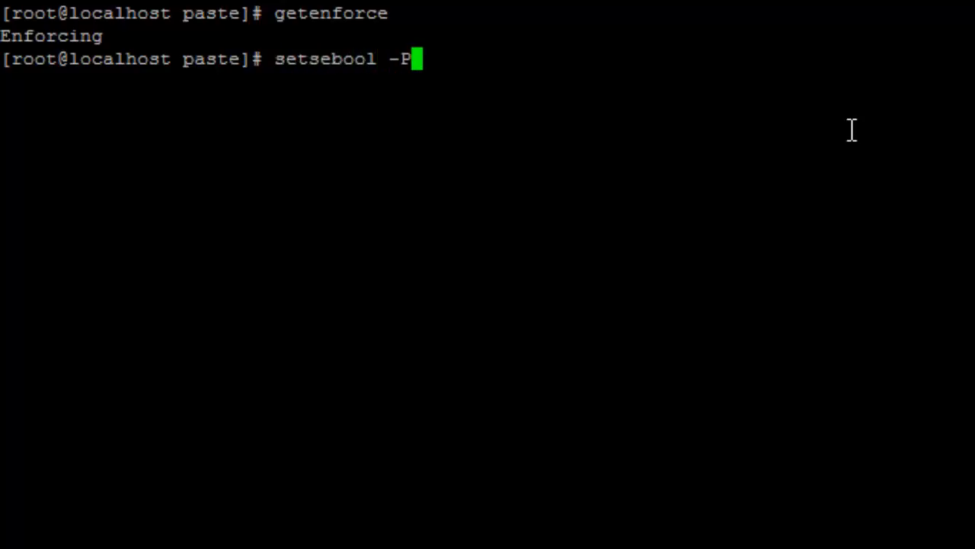
text(http)
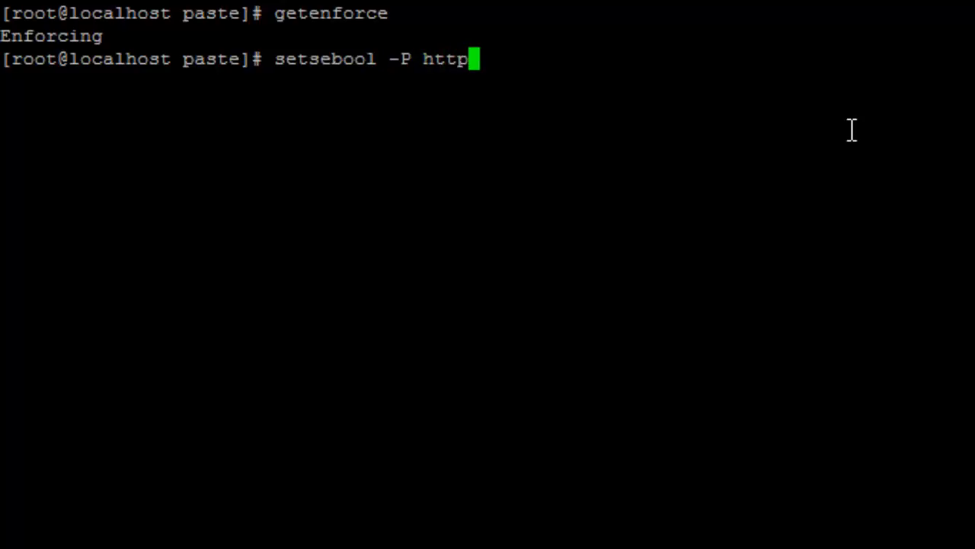
text(d_unified 1)
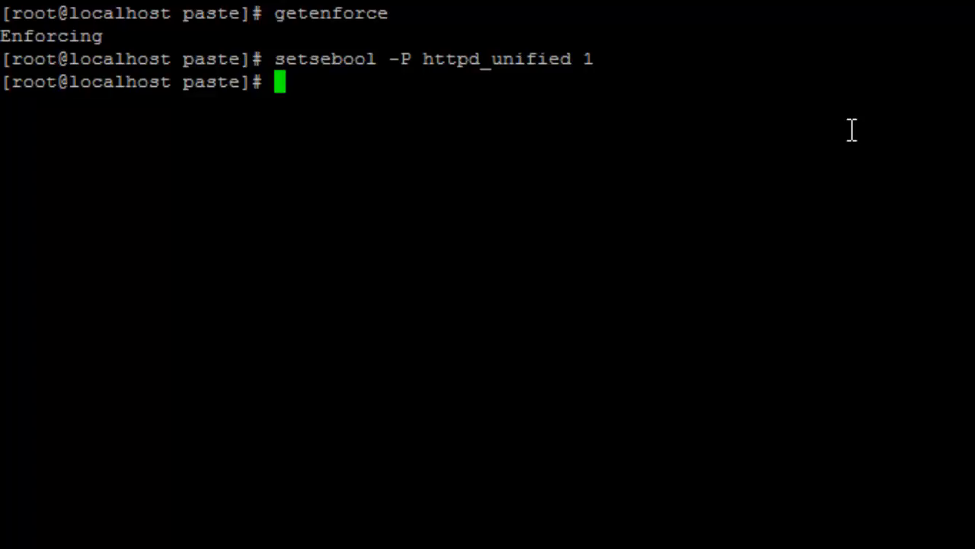
Step: Start the httpd service with systemctl and enable it at boot
text(systemctl)
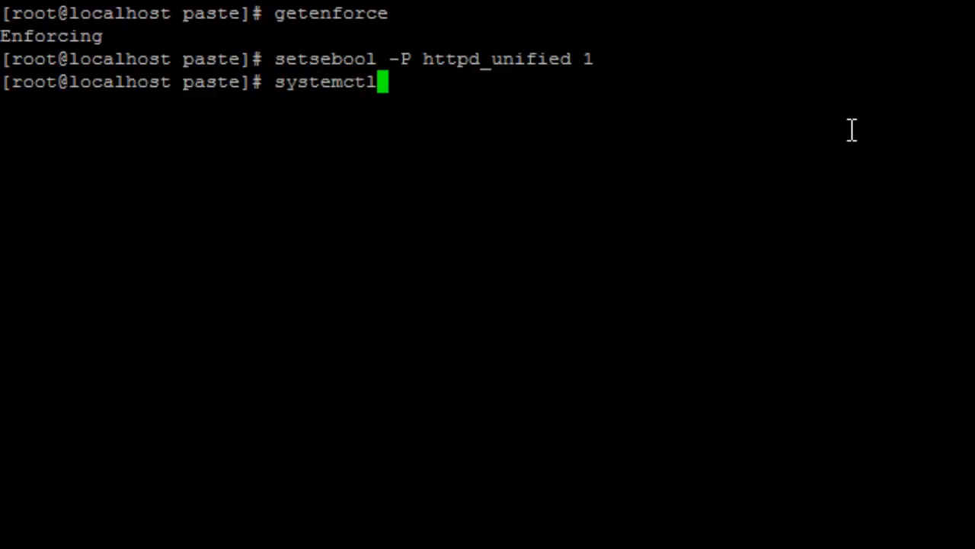
text(start httpd)
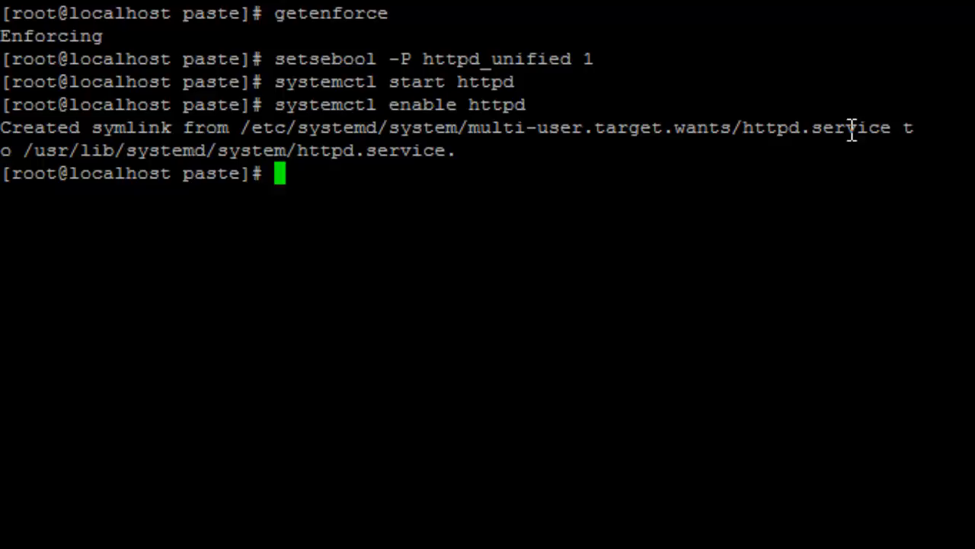
text(system)
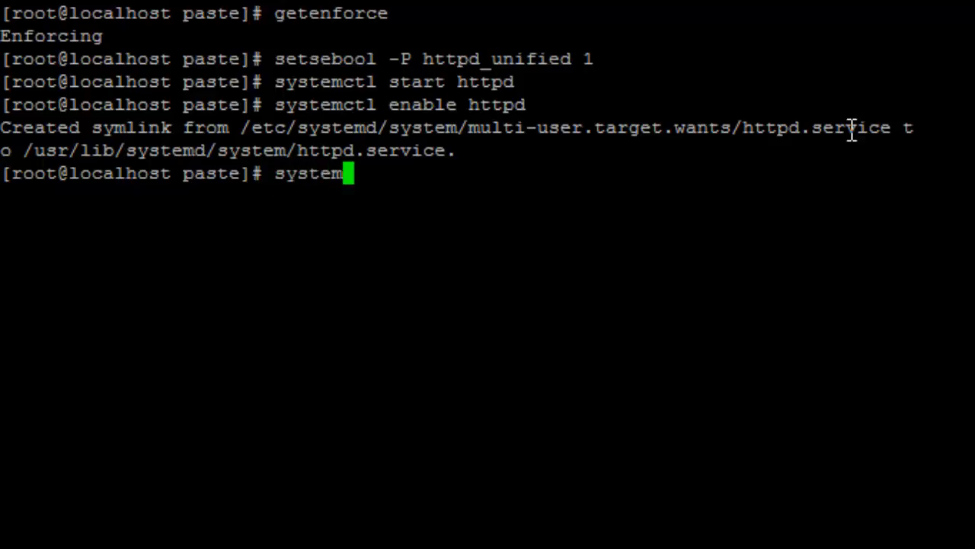
text(ctl)
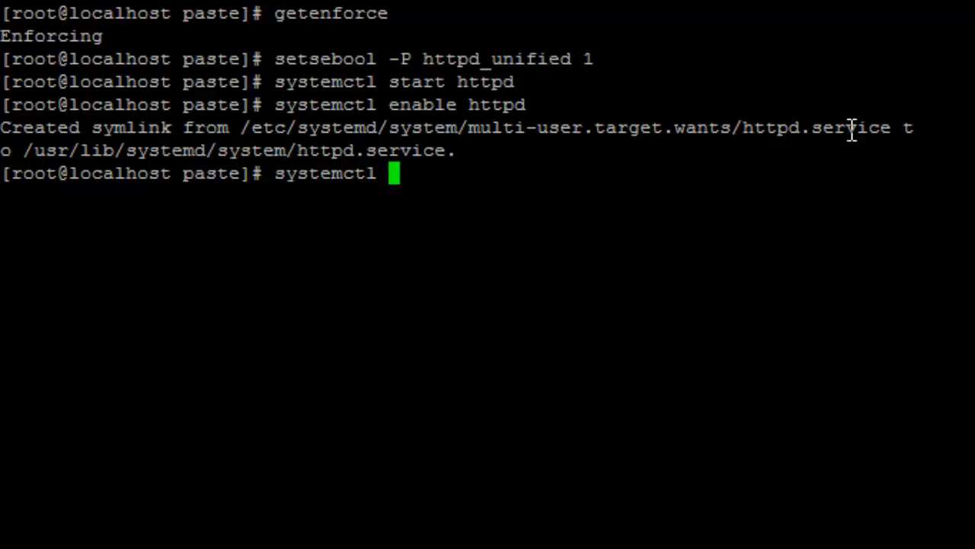
Step: Start the firewalld service with systemctl and enable it at boot
text(start)
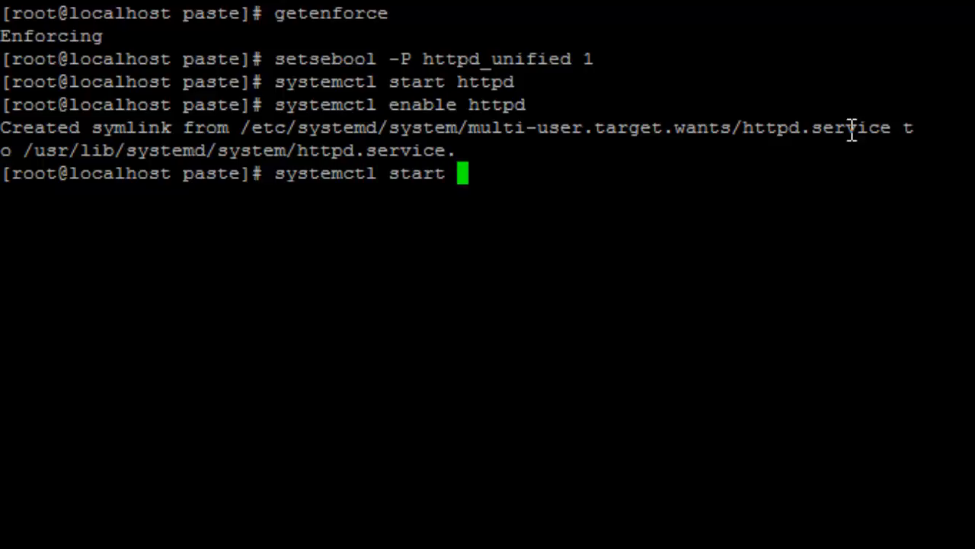
text(firewalld)
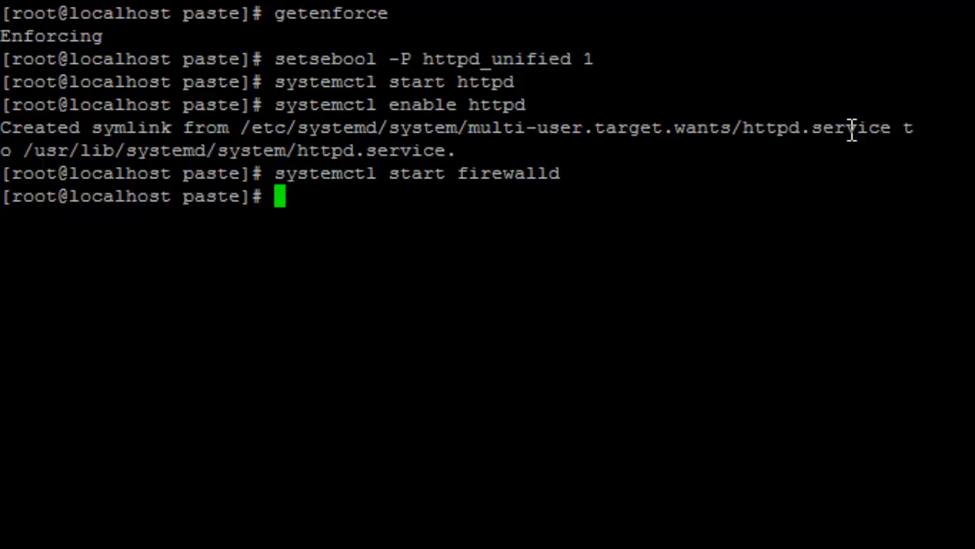
text(systemctl start firewalld)
text(systemctl enable firewalld)
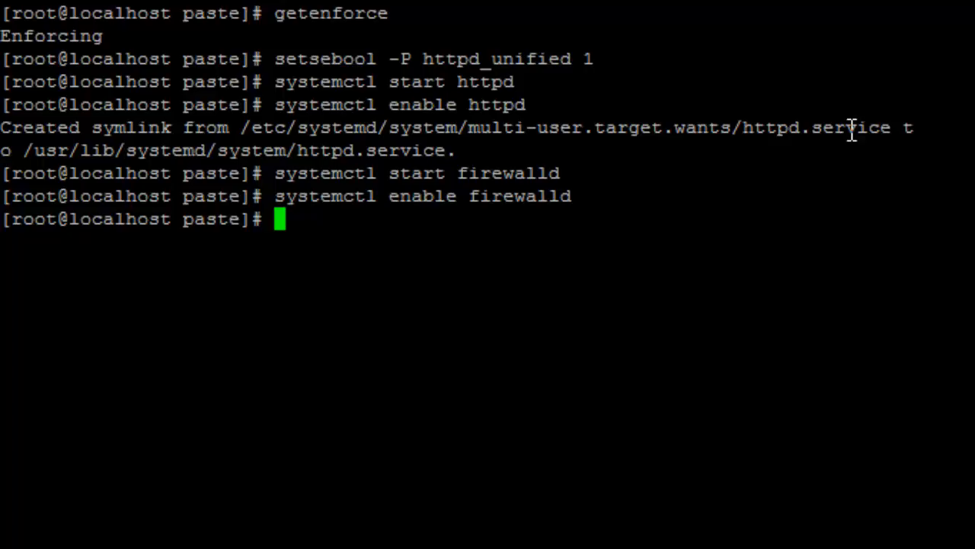
Step: Permanently add the http and https services to firewalld with firewall-cmd
text(f)
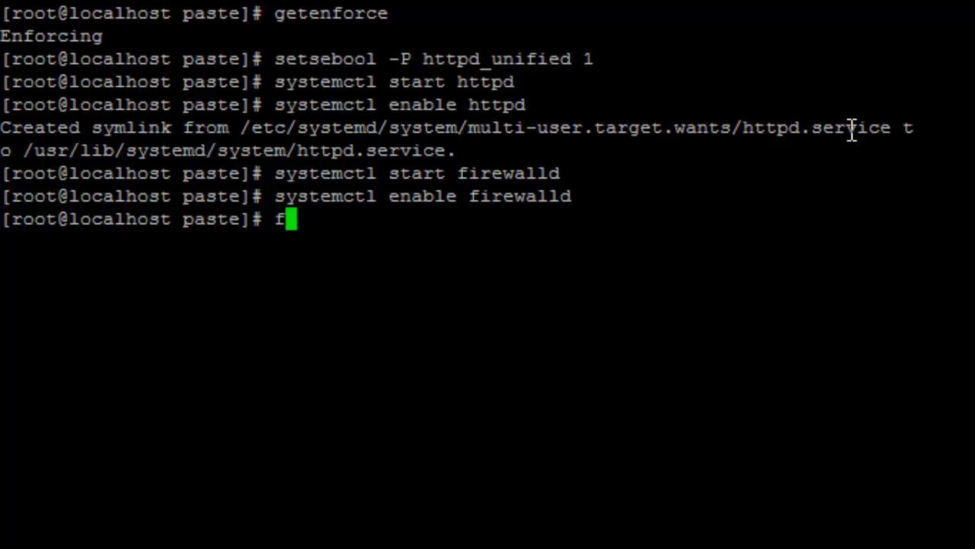
text(irewall-)
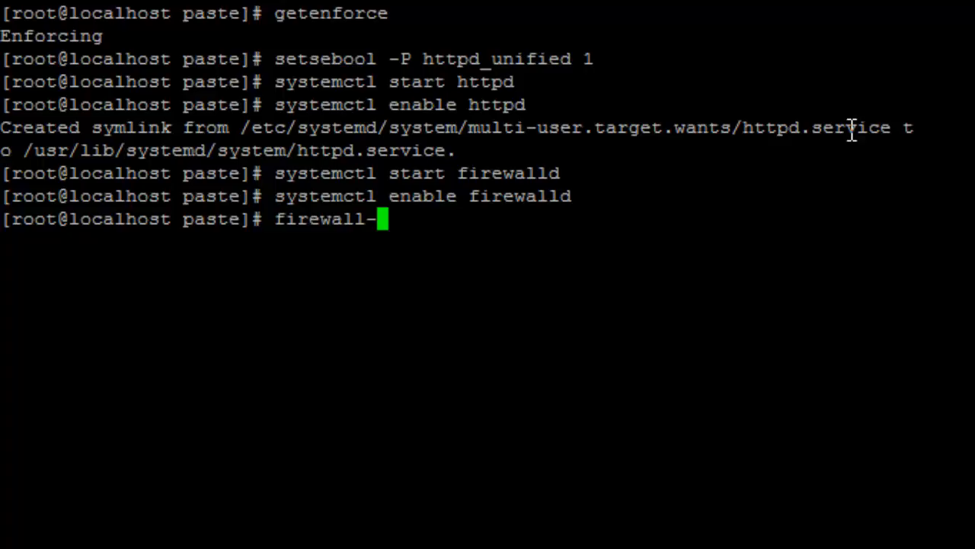
text(cmd)
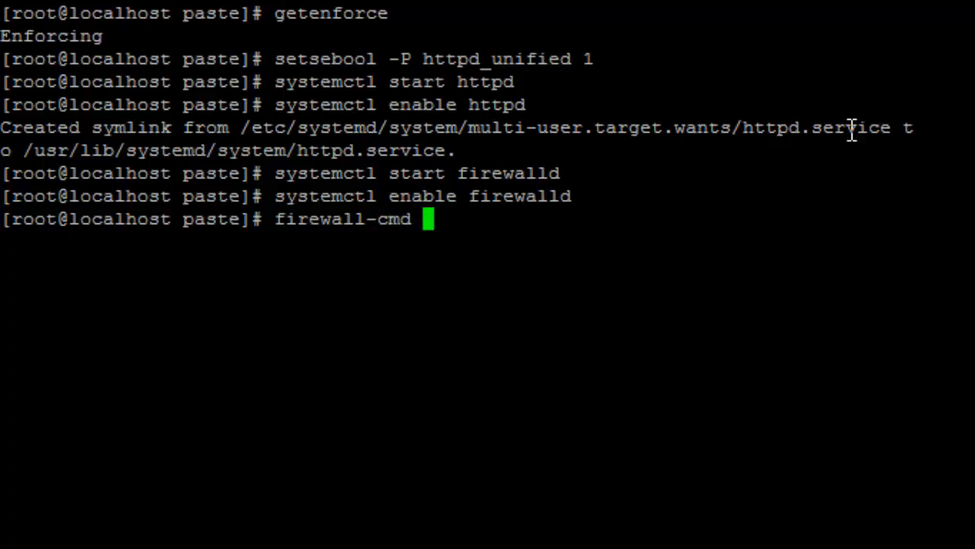
text(--add-se)
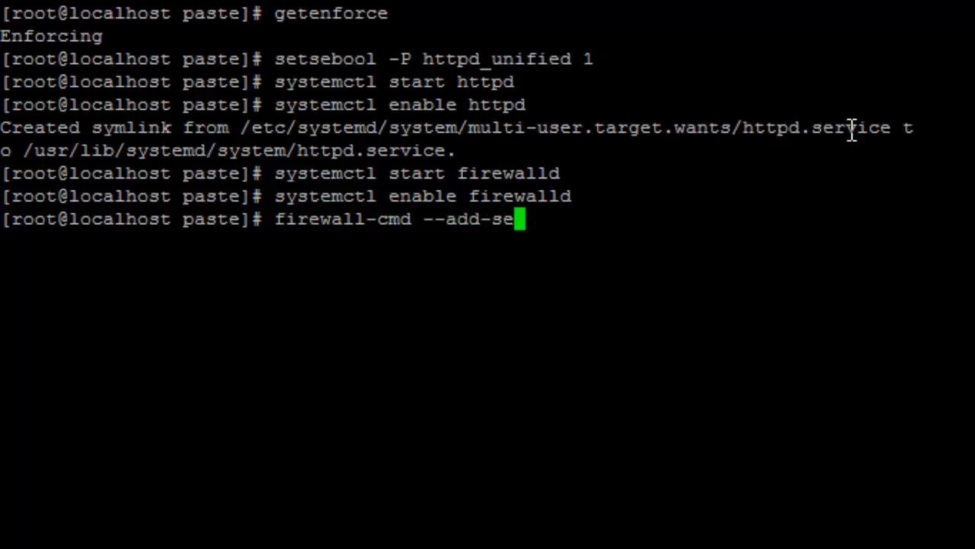
text(rvice)
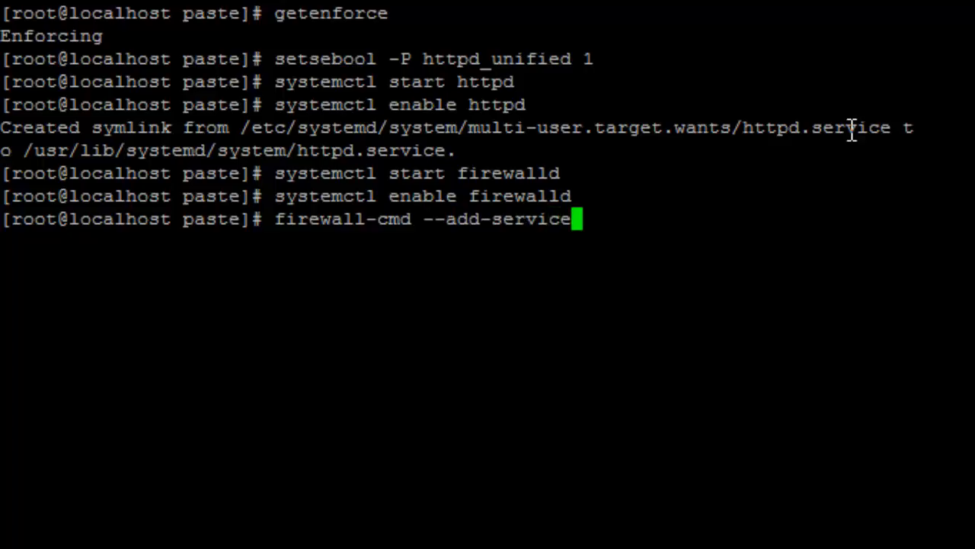
text(=h)
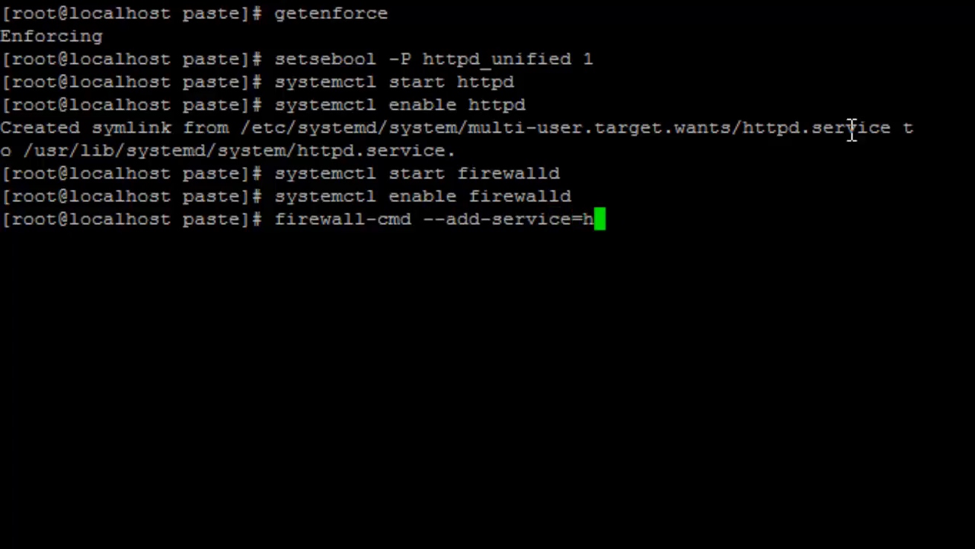
text(ttp)
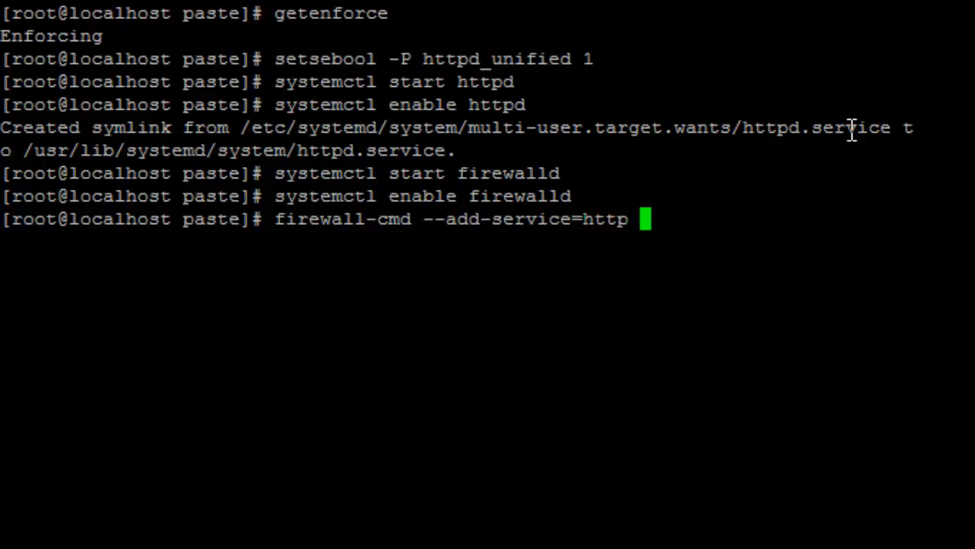
text(--permanent)
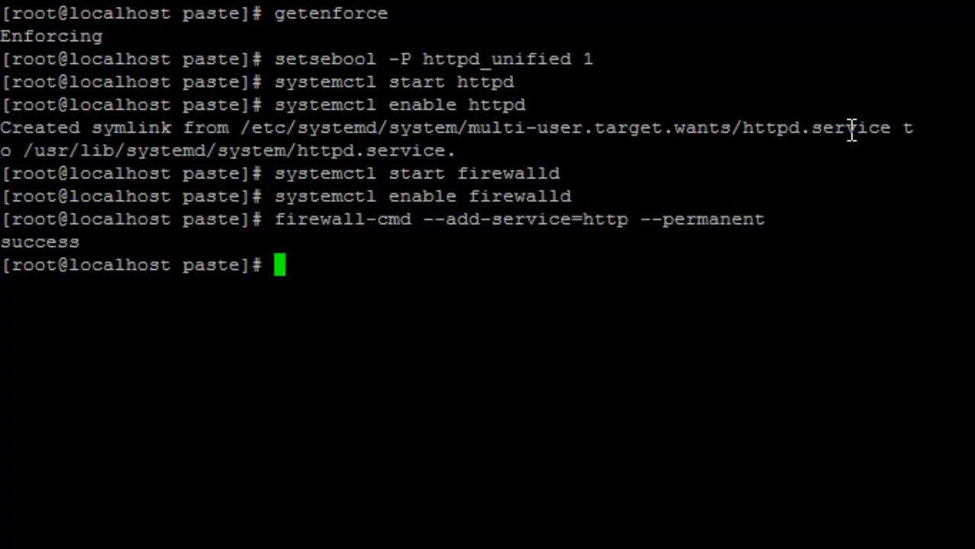
text(firewall-cmd --add-service=http --permanent)
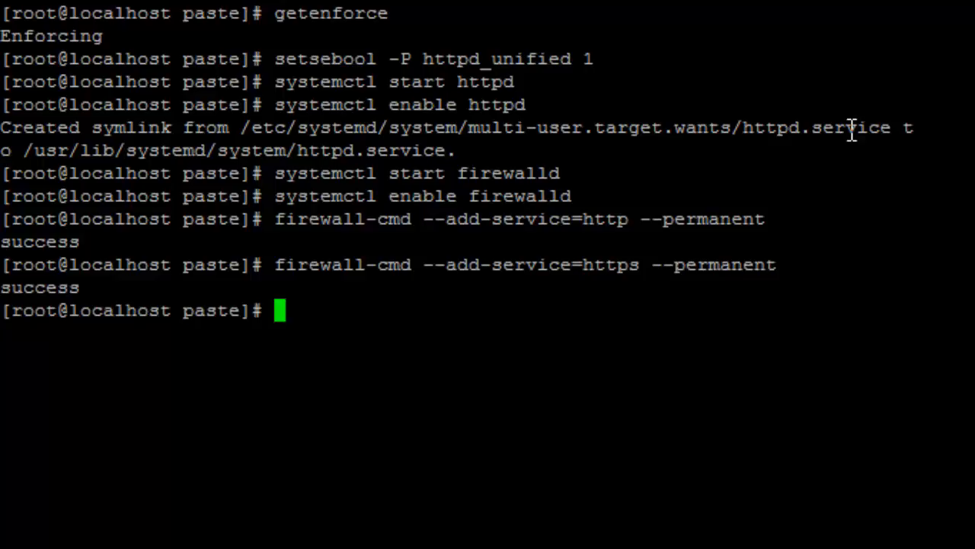
Step: Reload firewalld so the new permanent rules take effect
text(firewa)
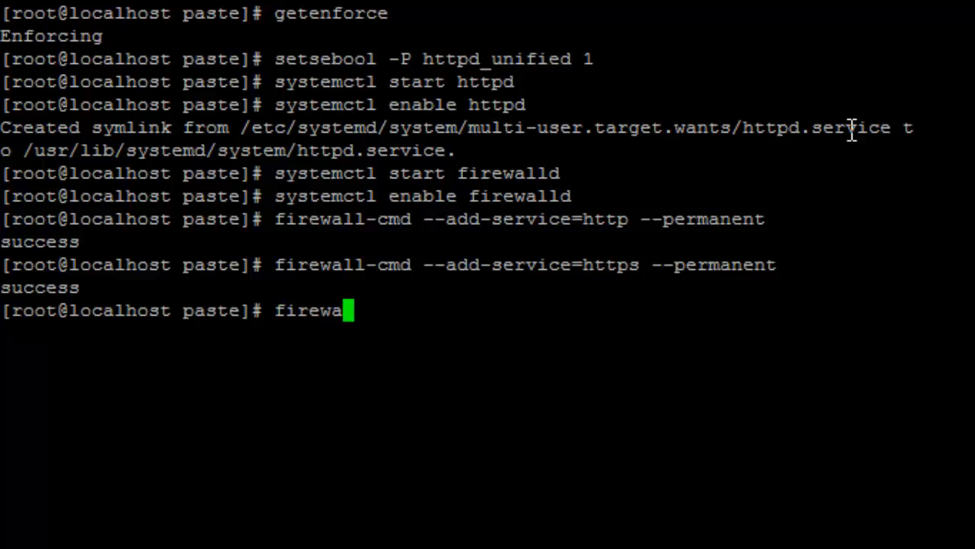
text(ll-cmd -)
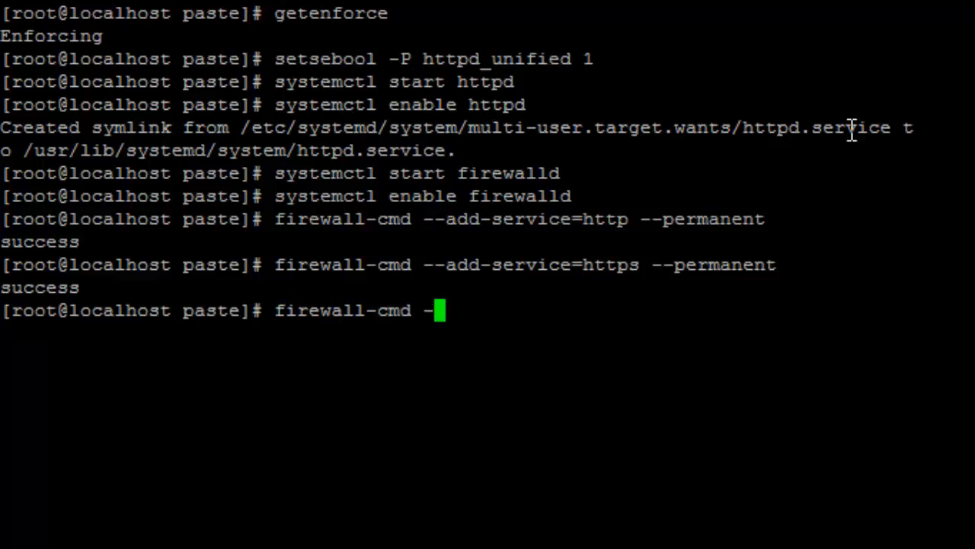
text(-reload)
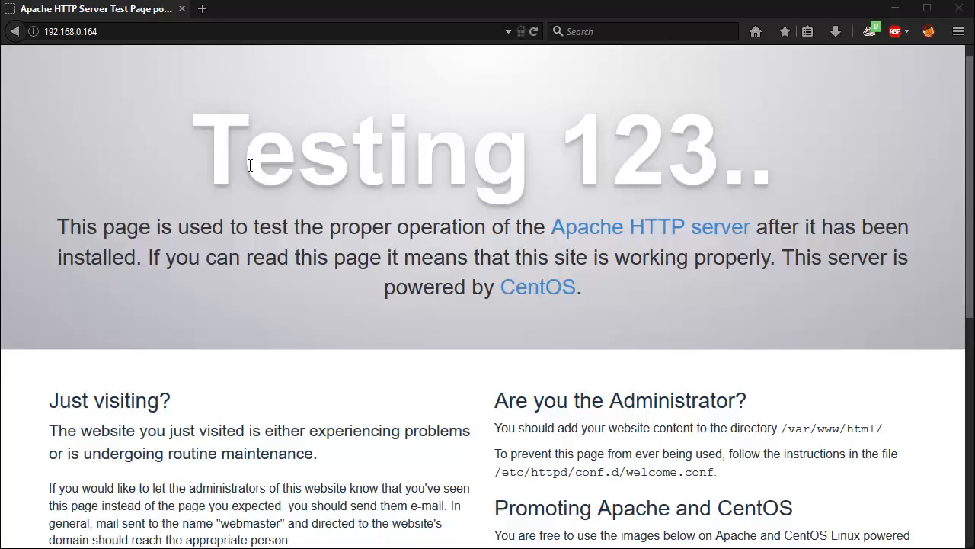
mouse_move(125, 47)
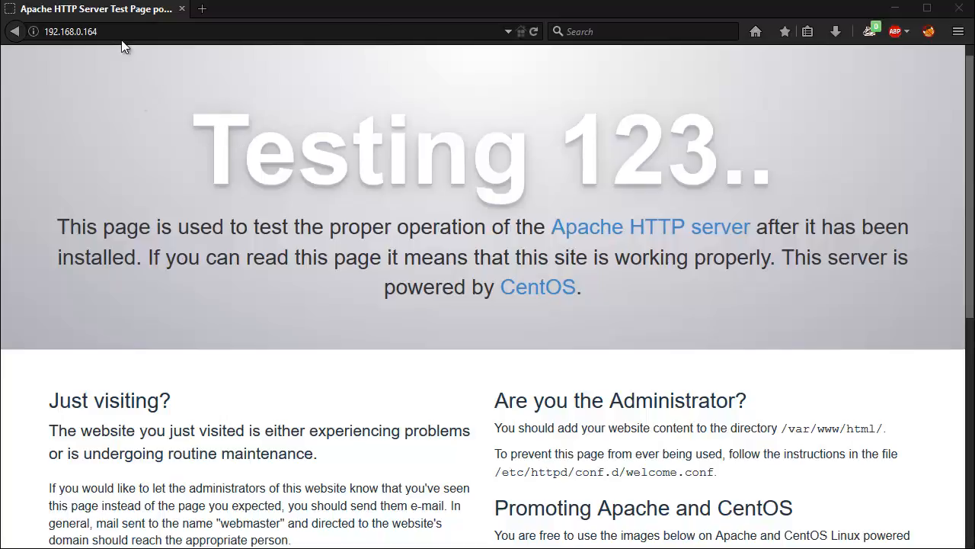
Step: Append /paste to the 192.168.0.164 address to load ZeroBin
click(100, 31)
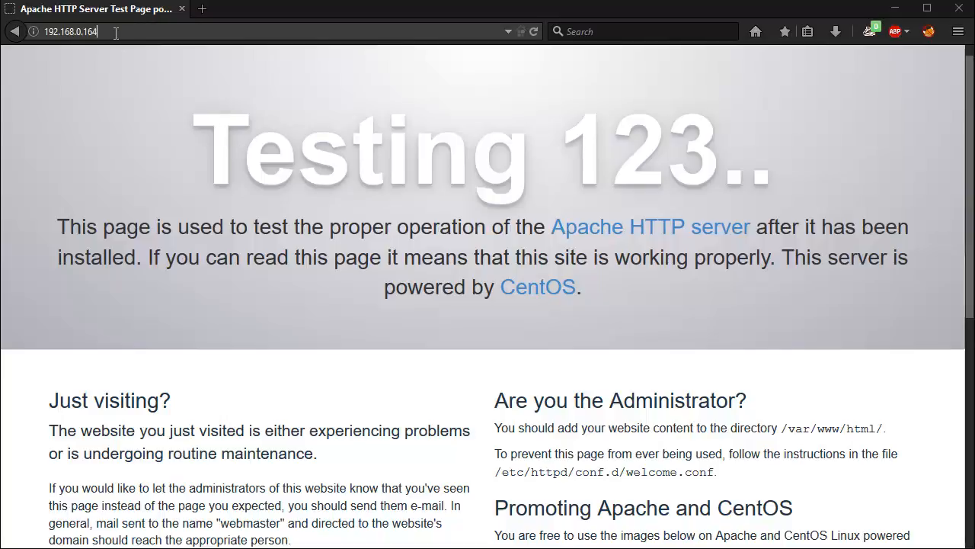
text(/paste/)
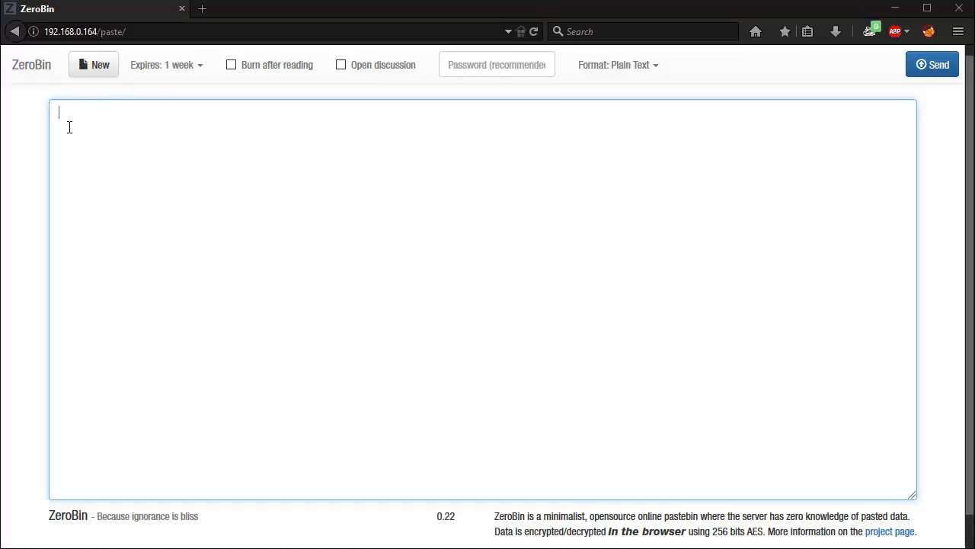
mouse_move(233, 82)
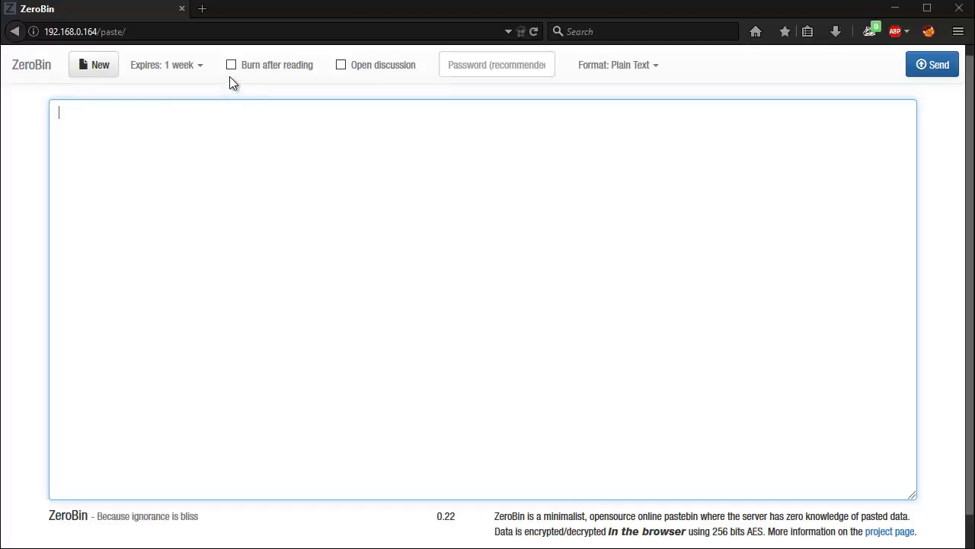
Step: Post a burn-after-reading 'Hello World :)' paste and open its generated link
click(232, 64)
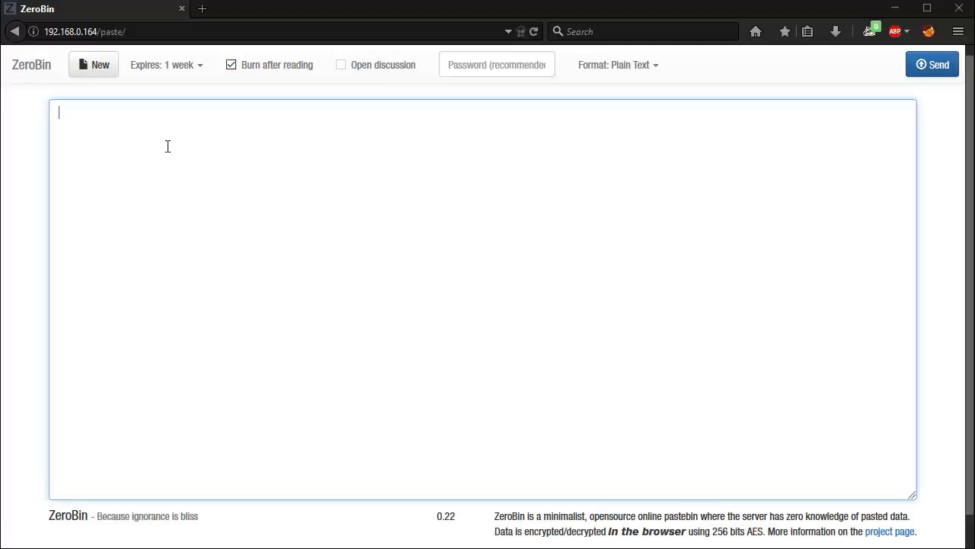
text(Hello W)
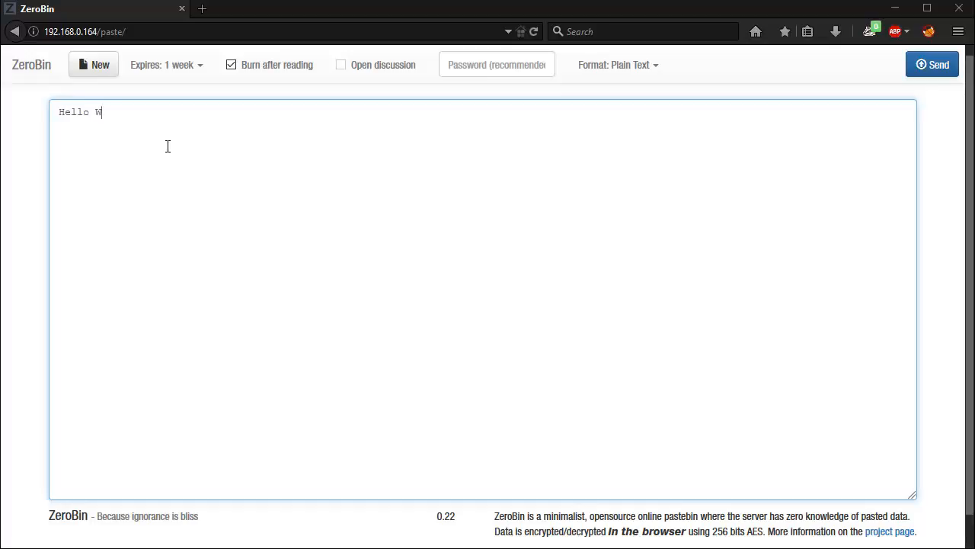
text(orld :))
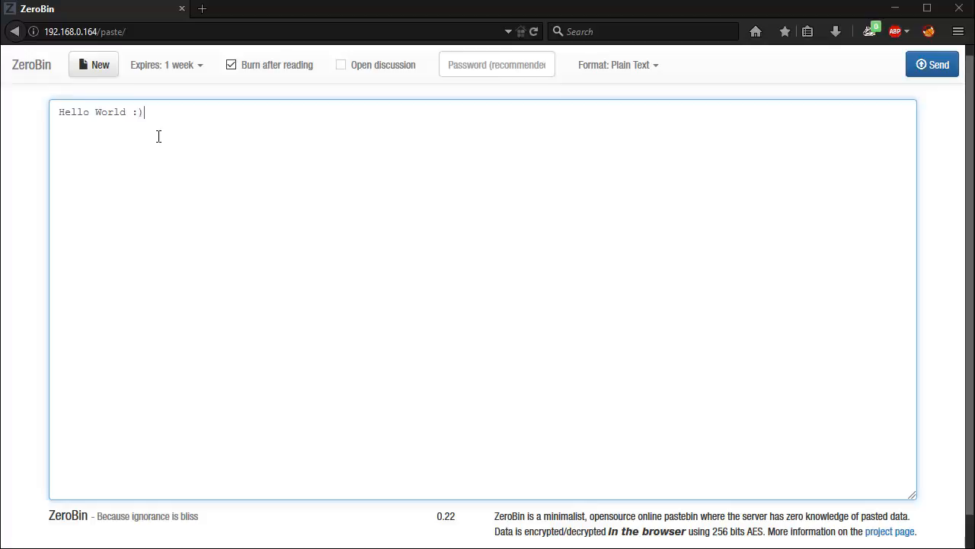
click(932, 64)
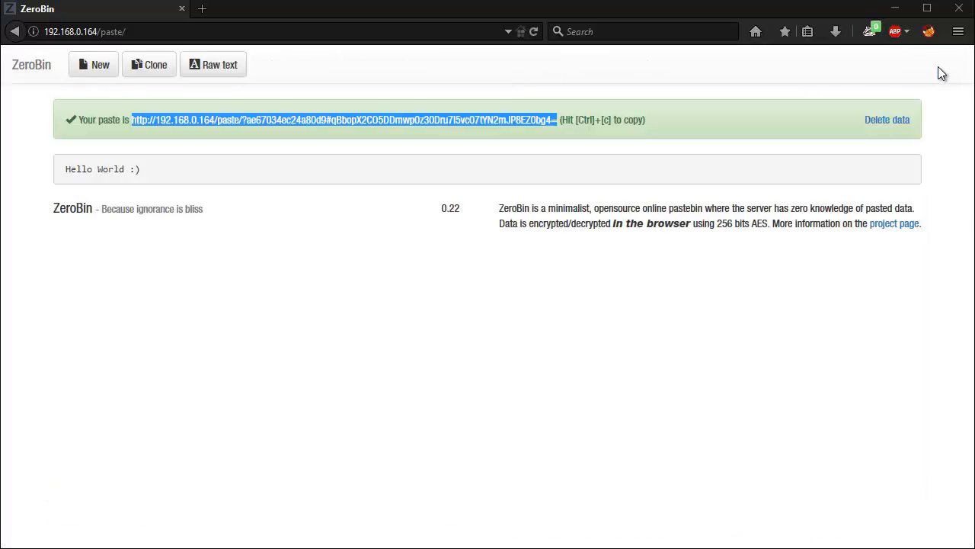
mouse_move(385, 122)
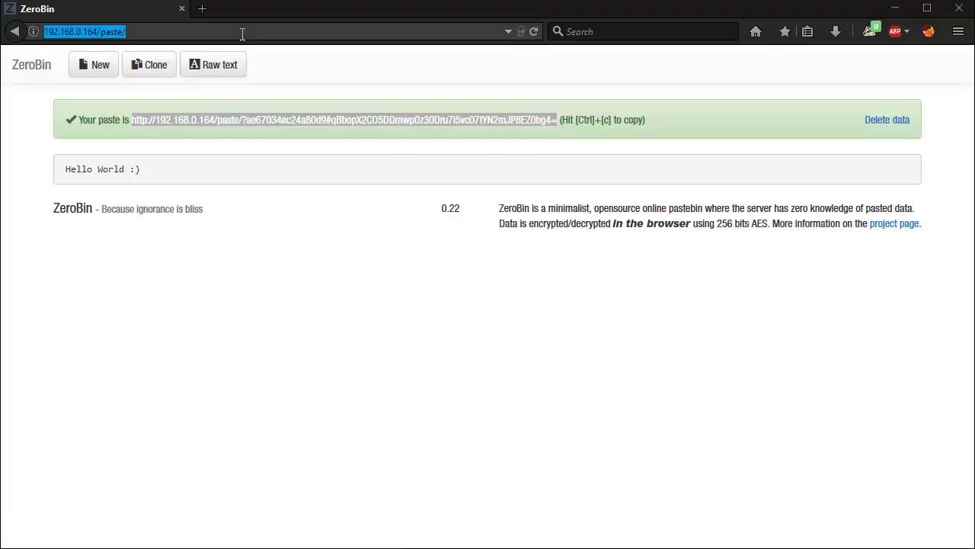
click(343, 120)
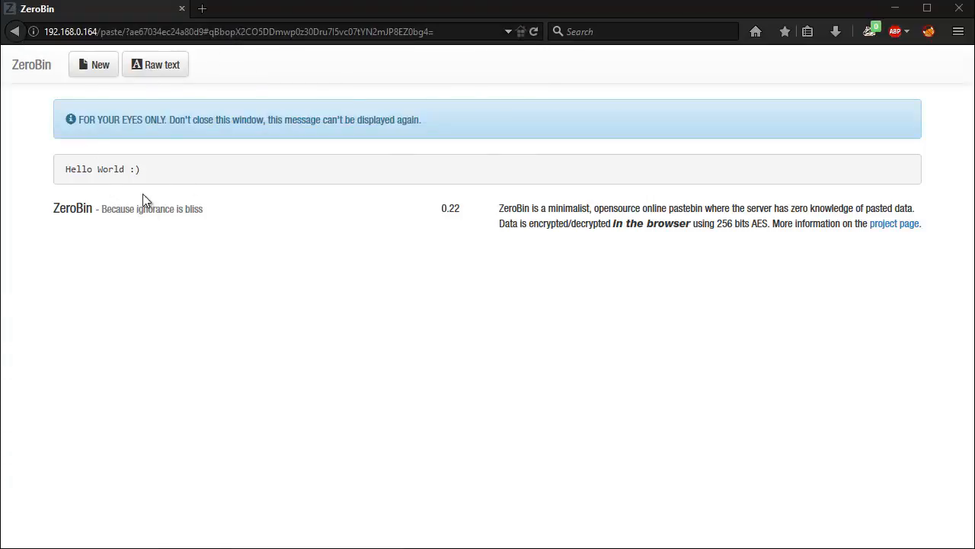
mouse_move(151, 209)
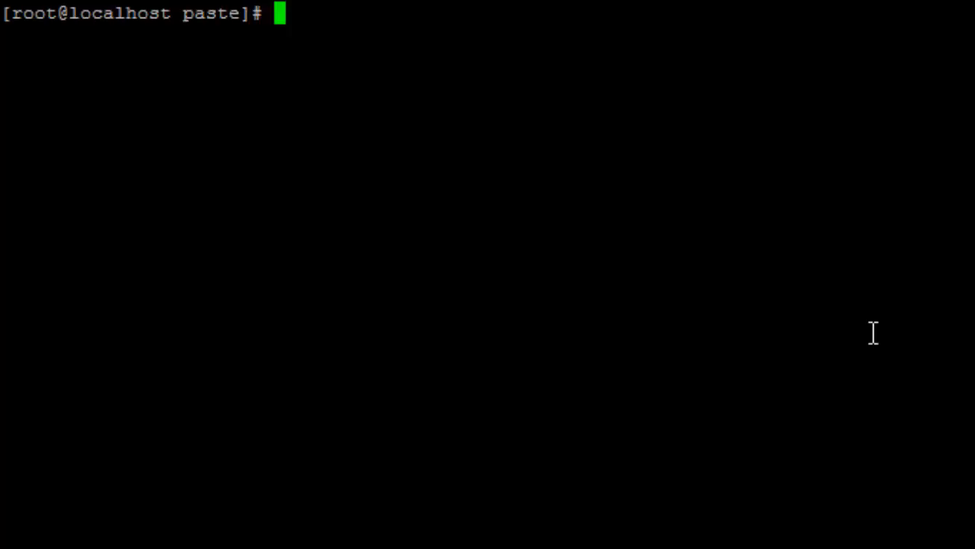
Step: In the cfg folder, copy conf.ini.sample to conf.ini and open it in vi
text(cd cfg)
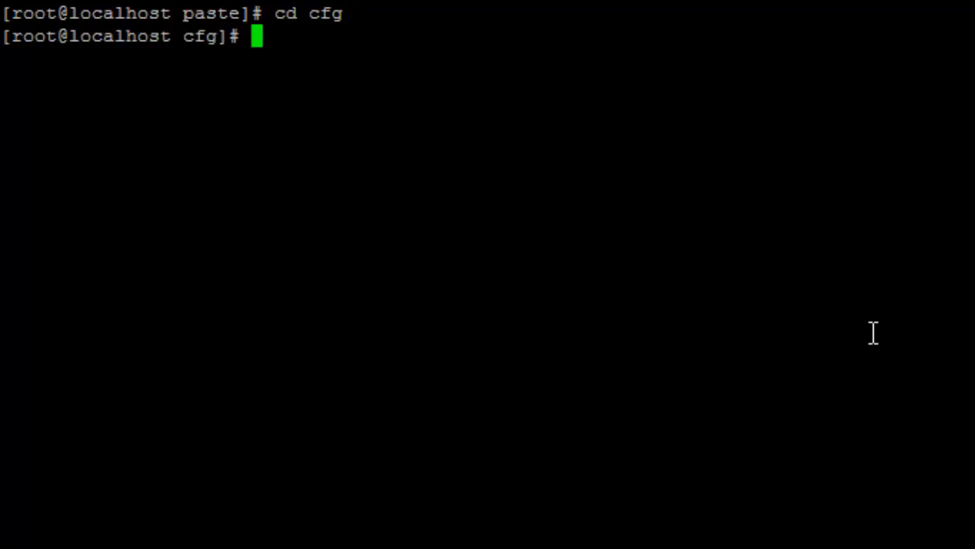
text(cp)
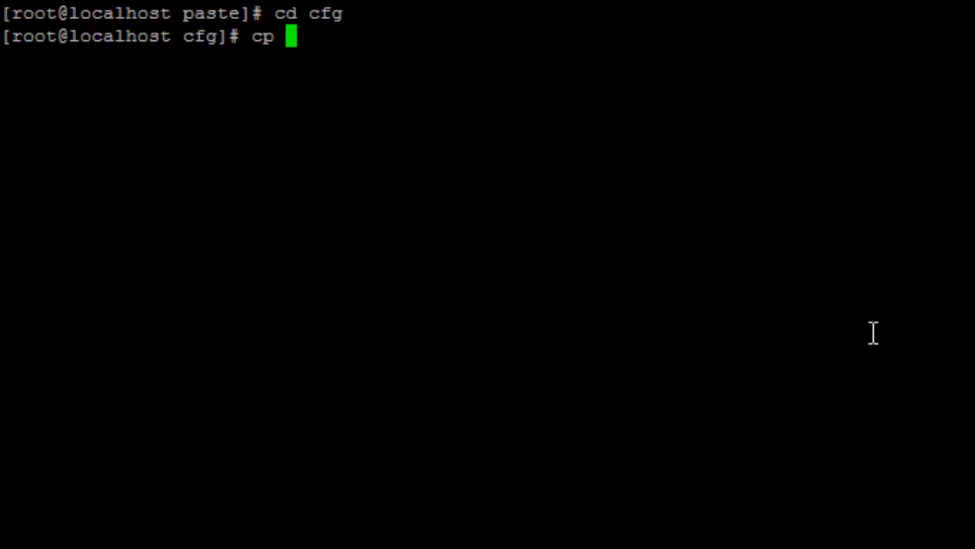
text(conf.ini.sample)
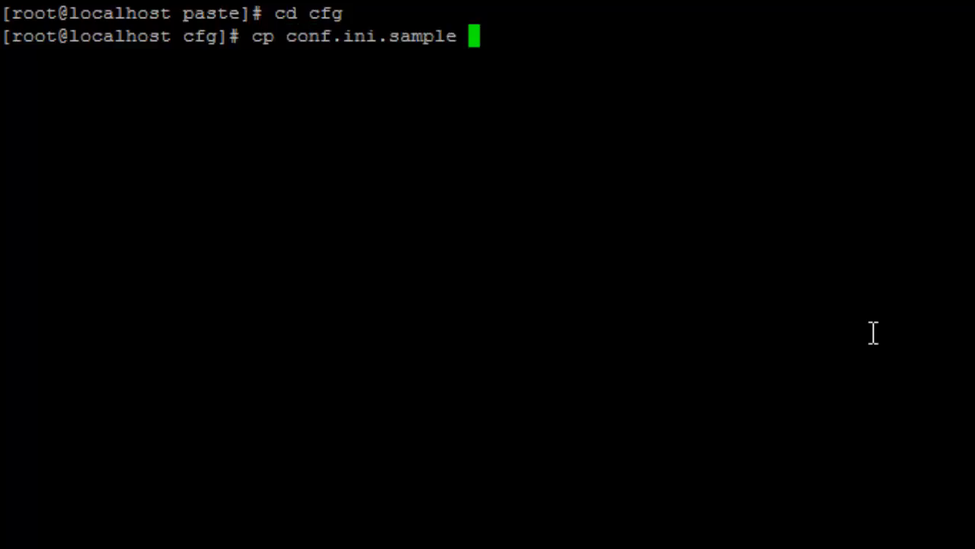
text(con)
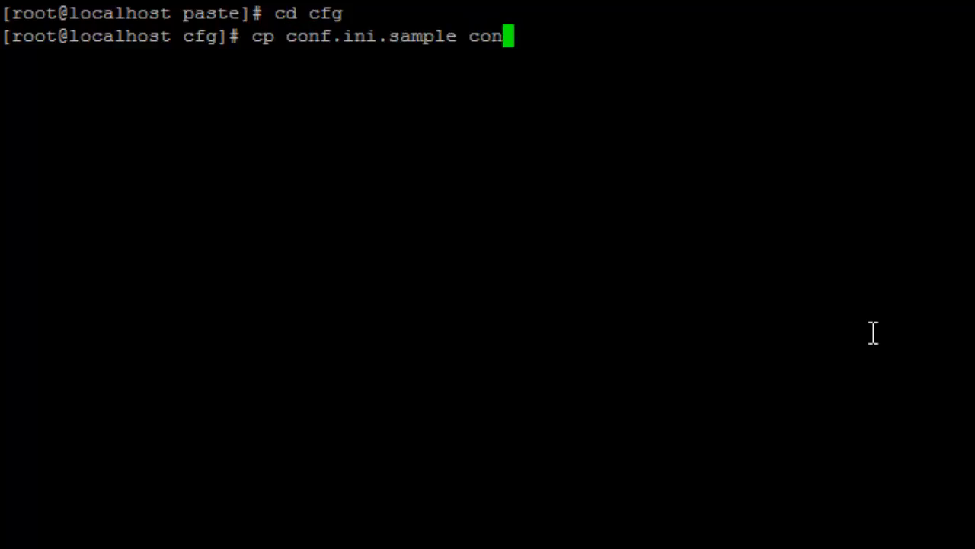
text(f.ini.sa)
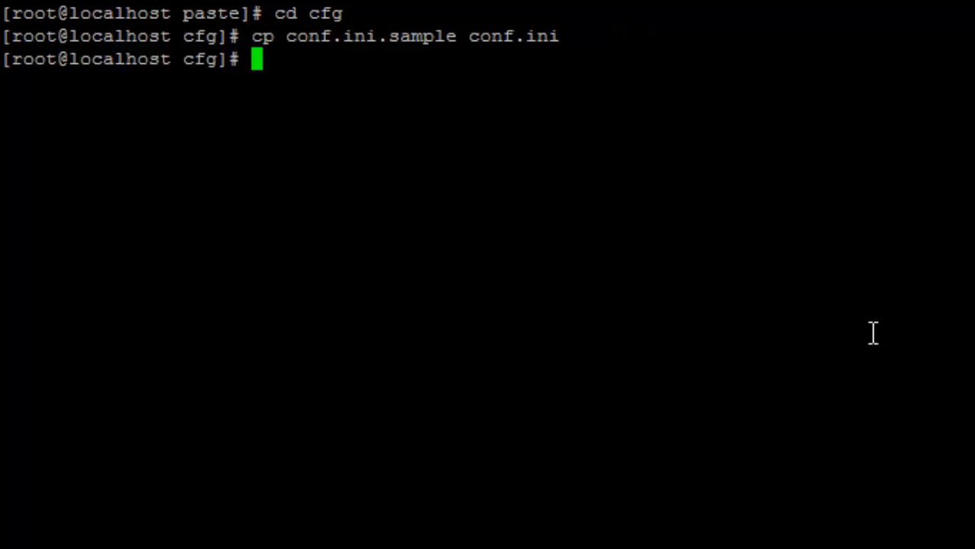
text(vi)
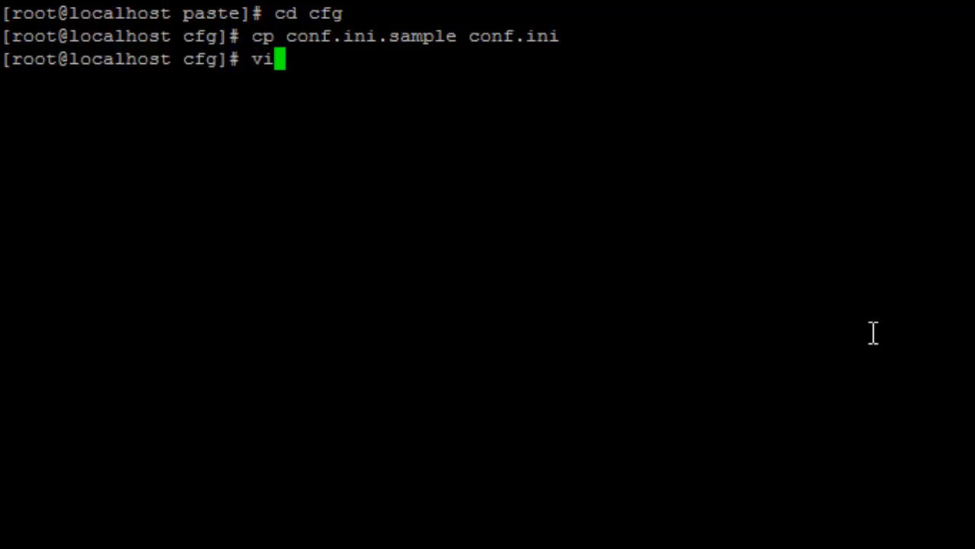
text(conf.ini)
text(?)
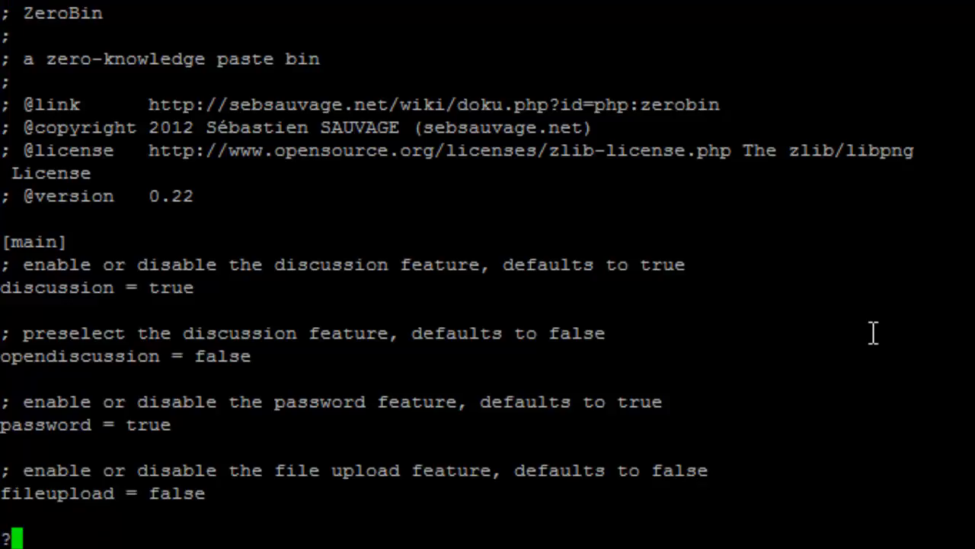
Step: Change the template value to 'bootstrap-dark-page' in conf.ini and save with :wq
text(bootstrap)
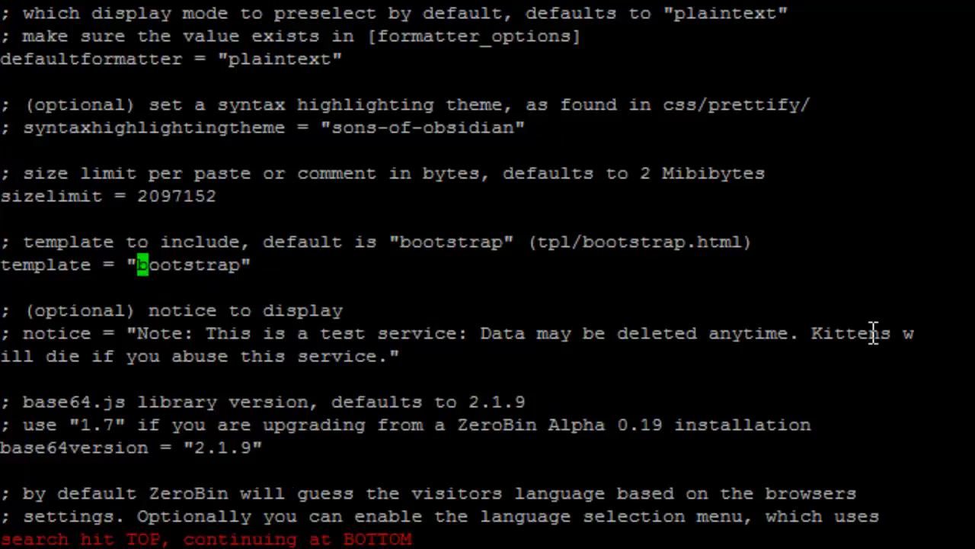
key(i)
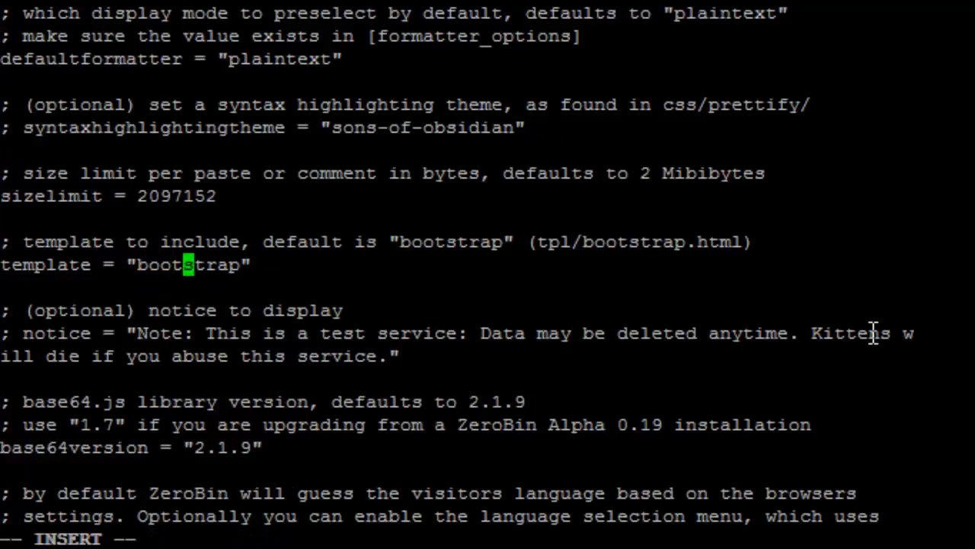
text(-)
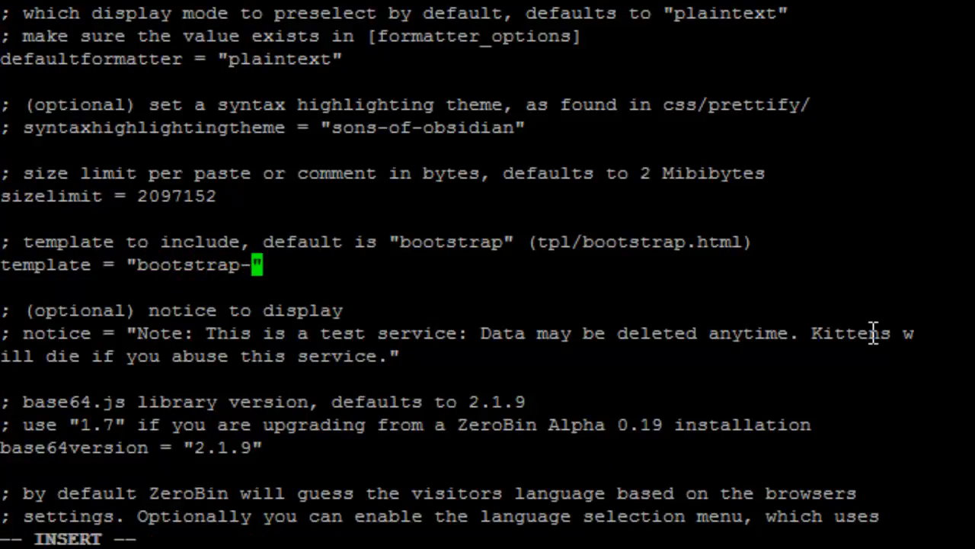
text(dark-)
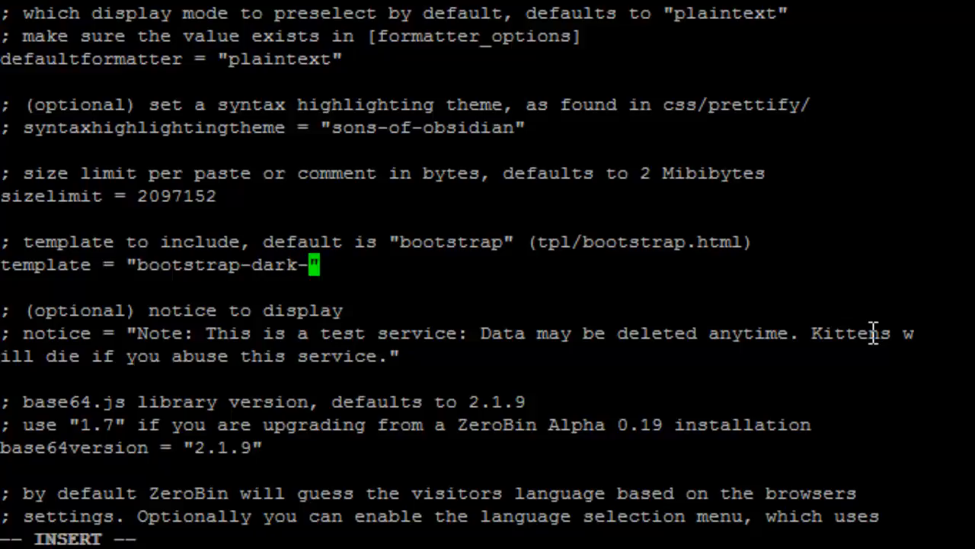
text(p)
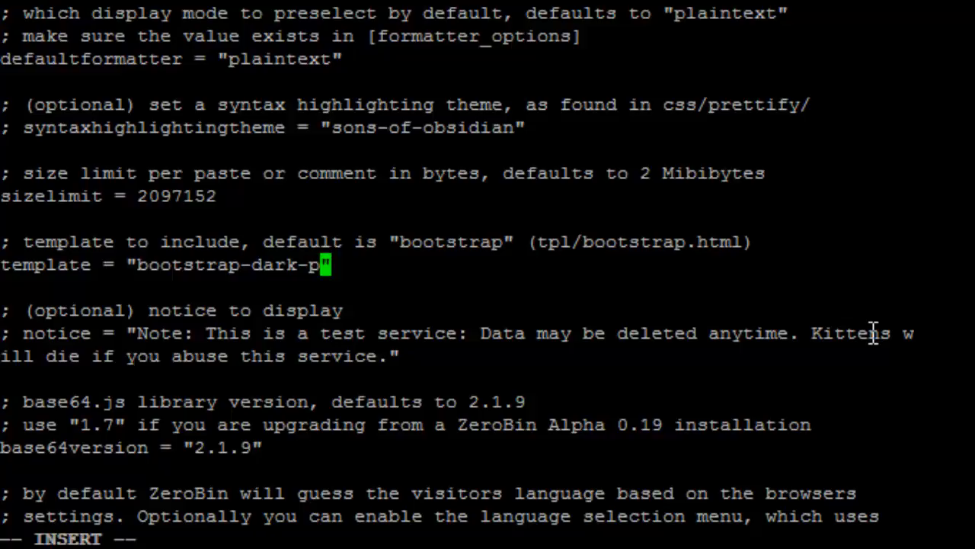
text(age)
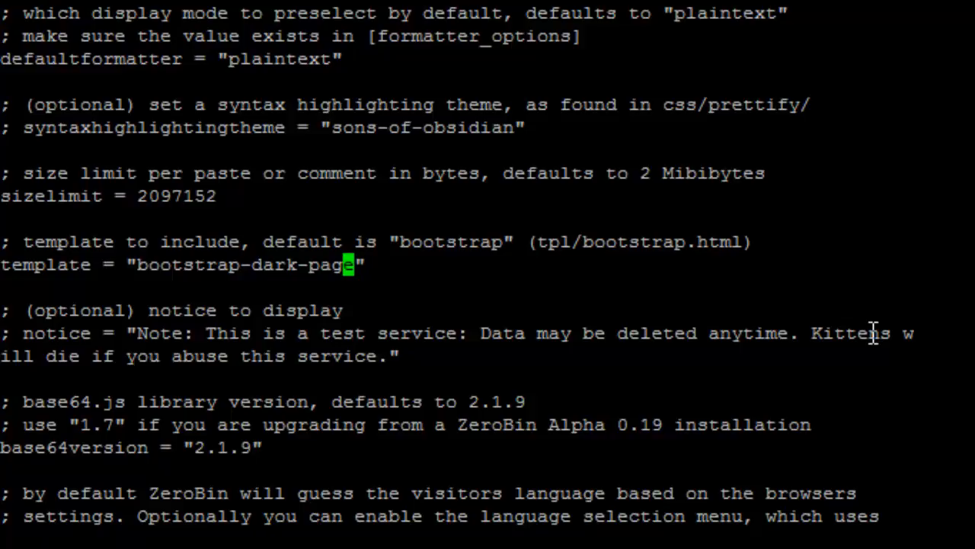
text(:wq)
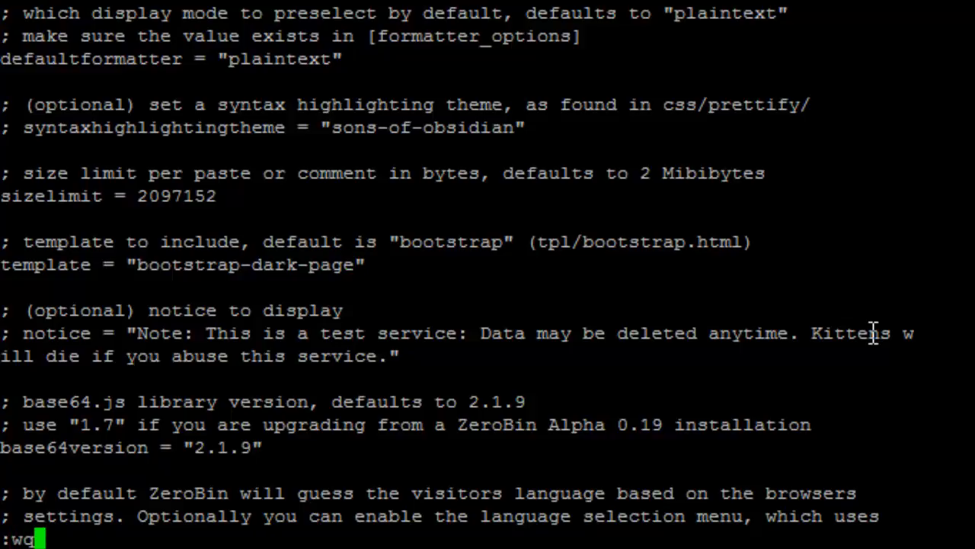